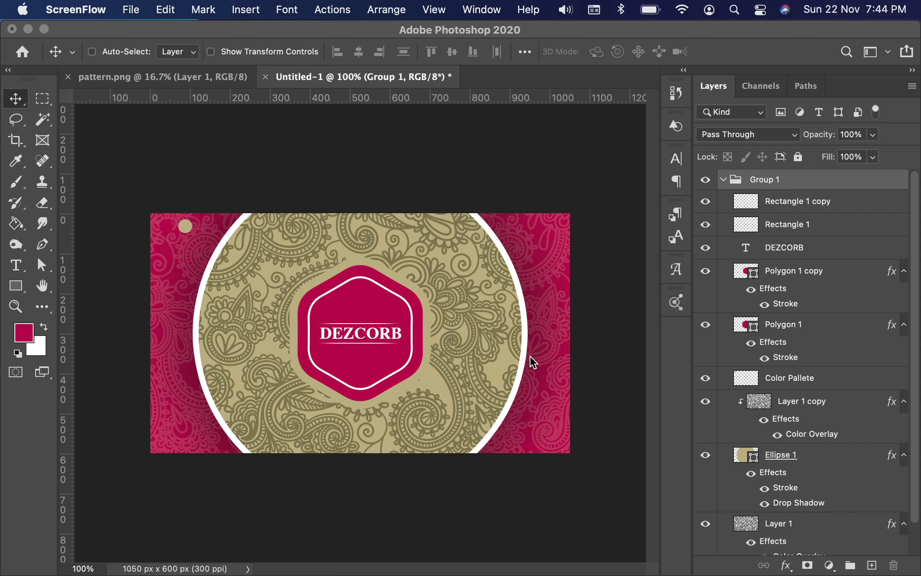
{"action": "mouse_move", "coordinate": [571, 358]}
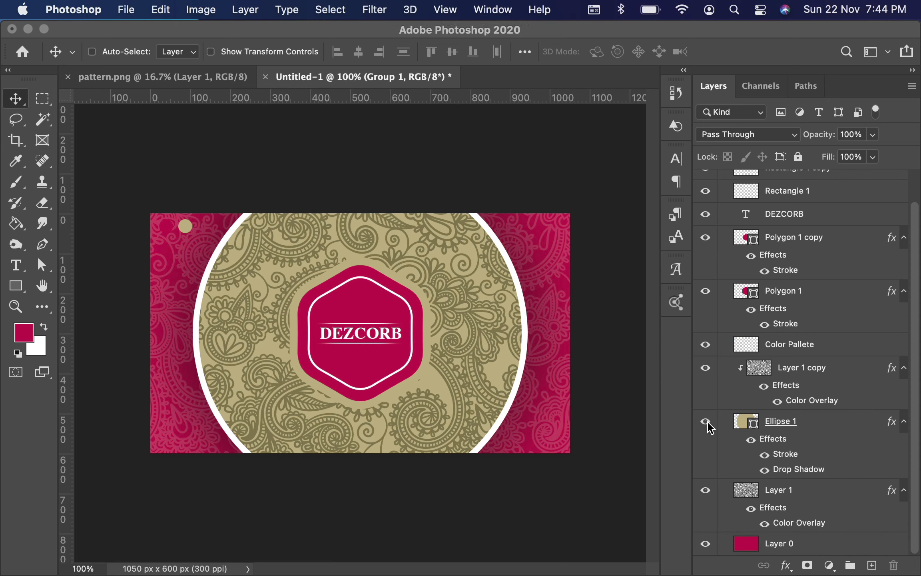
Select the Ellipse 1 circle layer and add Layer 1 copy to the selection.
{"action": "left_click", "coordinate": [779, 421]}
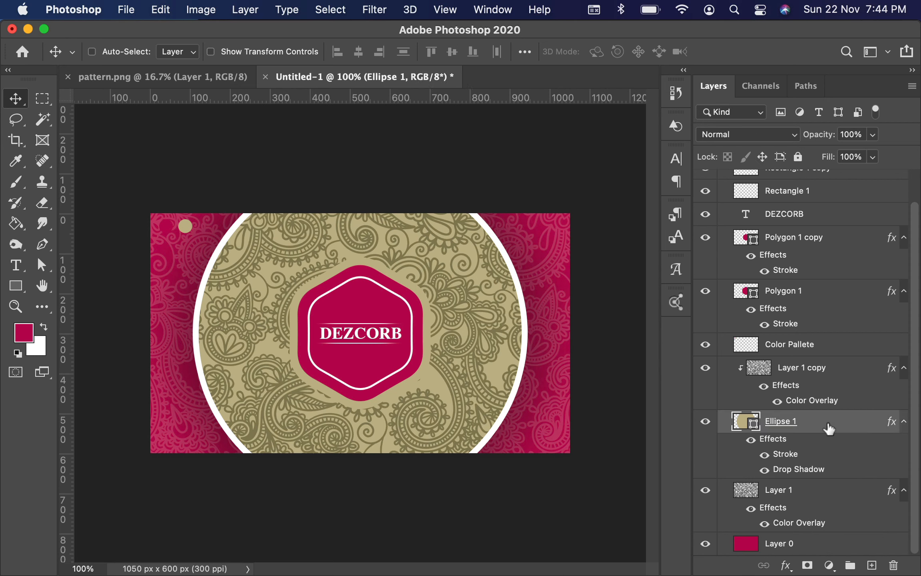
{"action": "mouse_move", "coordinate": [822, 426]}
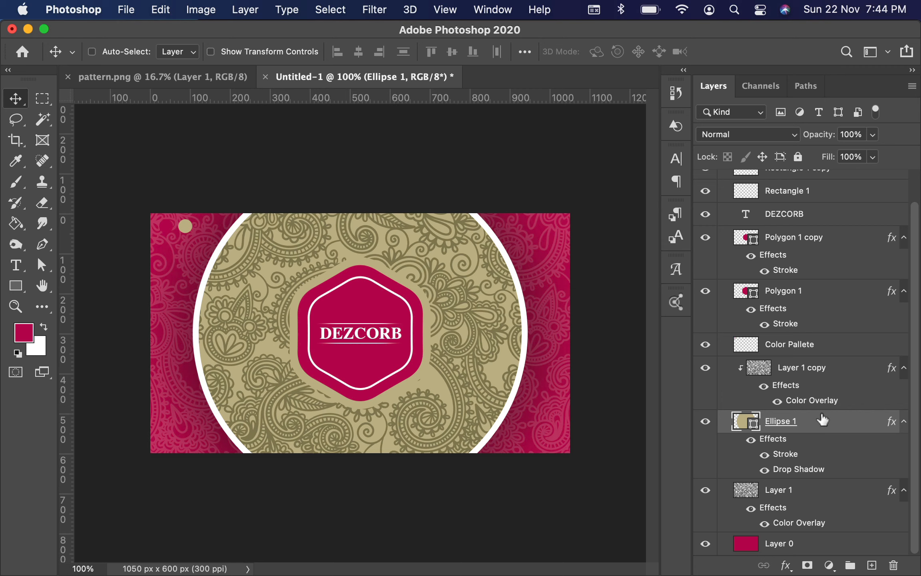
{"action": "left_click", "coordinate": [800, 367]}
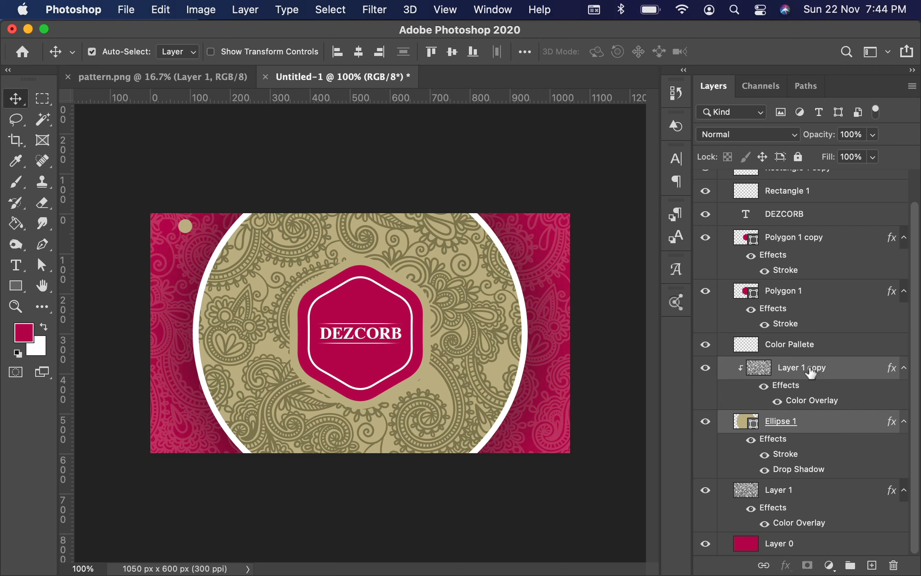
{"action": "mouse_move", "coordinate": [816, 370]}
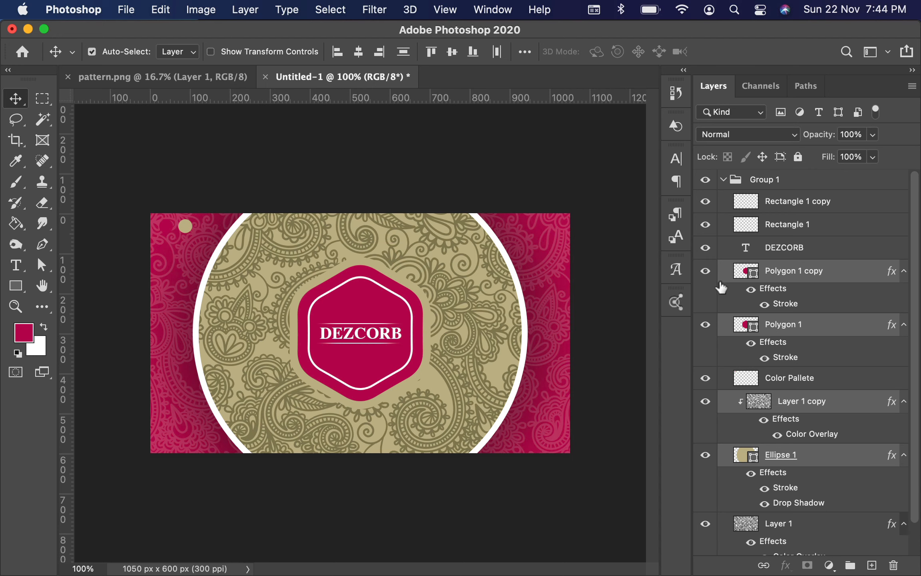
Add Rectangle 1, Rectangle 1 copy and DEZCORB to the selection and shift them left.
{"action": "left_click", "coordinate": [783, 248]}
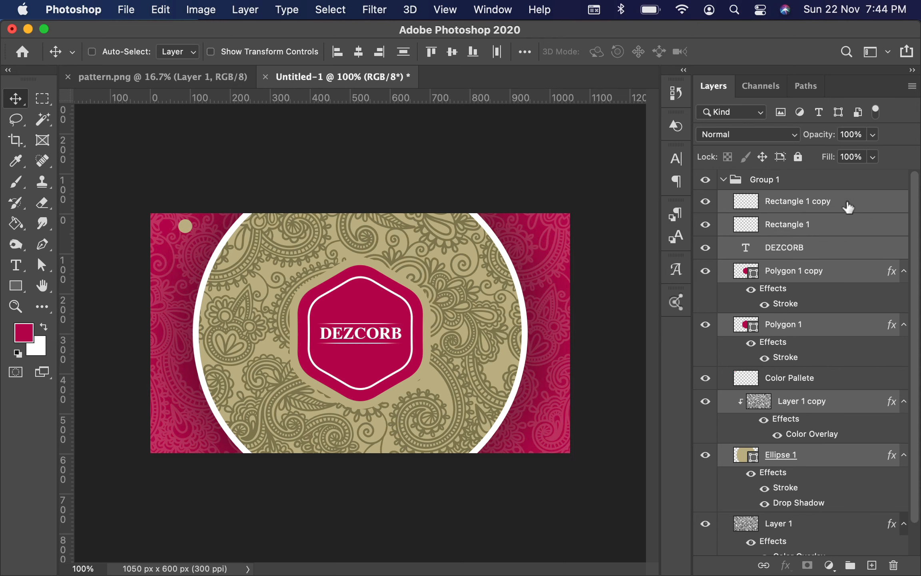
{"action": "scroll", "scroll_direction": "down", "scroll_amount": 3}
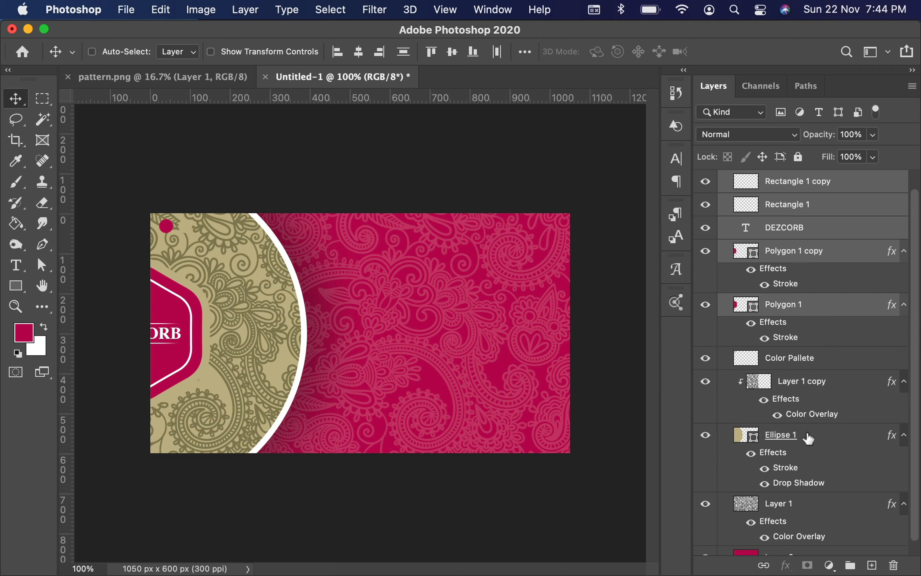
{"action": "mouse_move", "coordinate": [246, 291]}
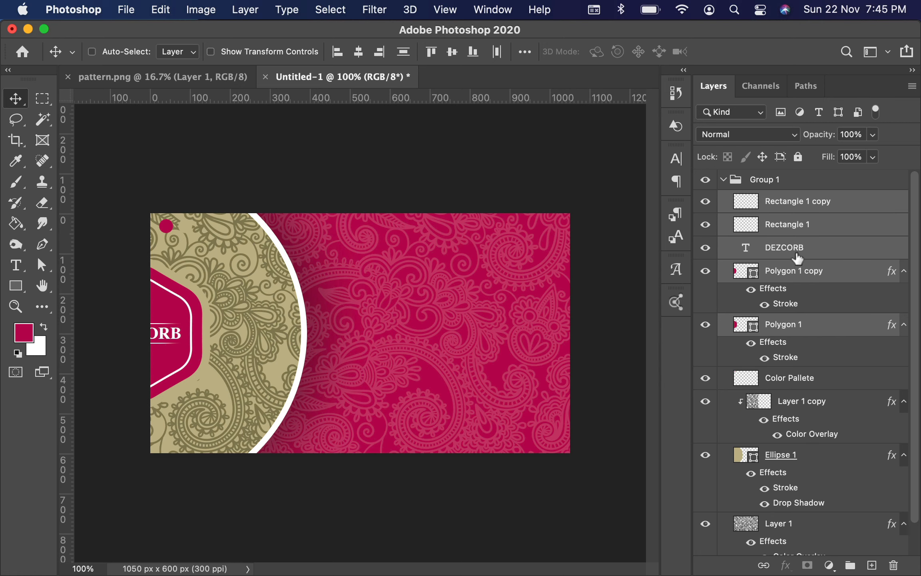
Convert the logo layers to one smart object and scale it down inside the beige circle.
{"action": "right_click", "coordinate": [798, 202]}
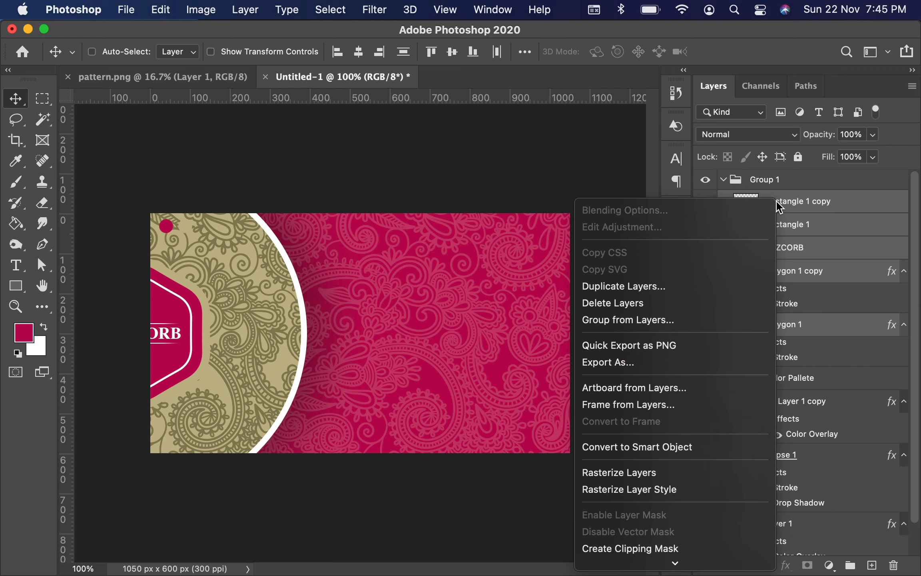
{"action": "mouse_move", "coordinate": [678, 440]}
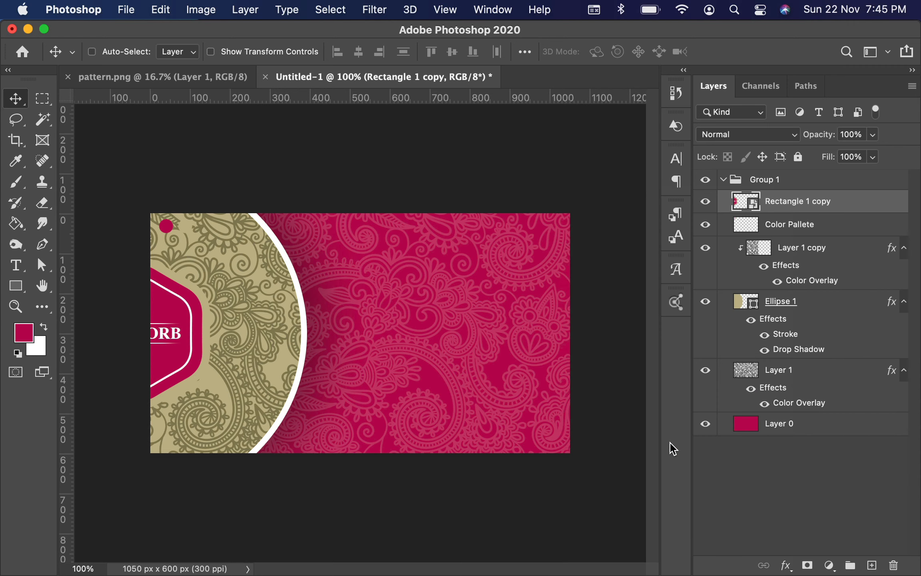
{"action": "mouse_move", "coordinate": [364, 271]}
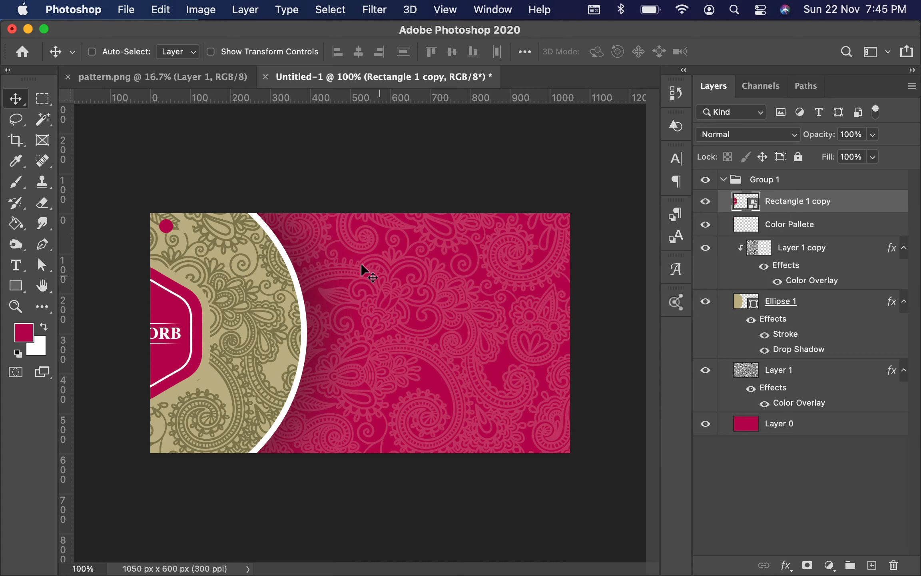
{"action": "left_click", "coordinate": [159, 10]}
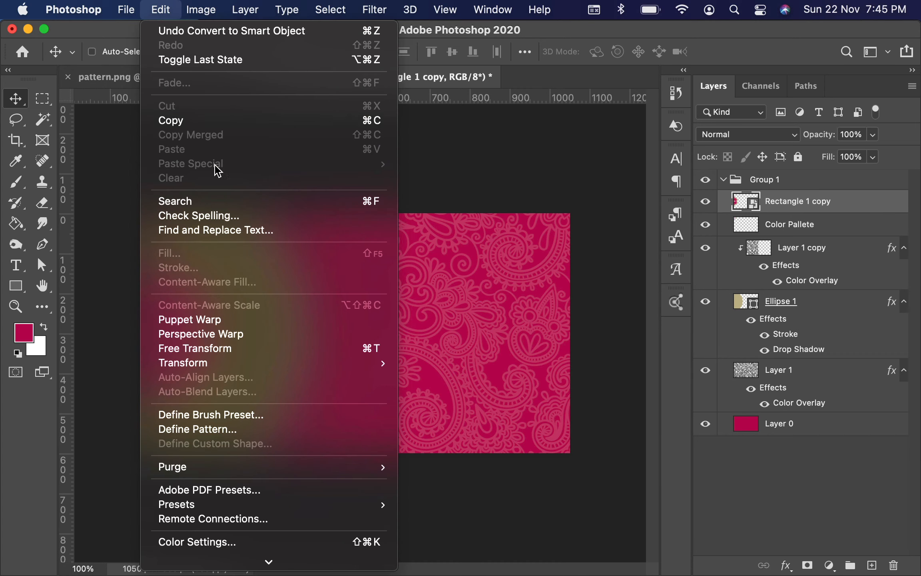
{"action": "mouse_move", "coordinate": [247, 348]}
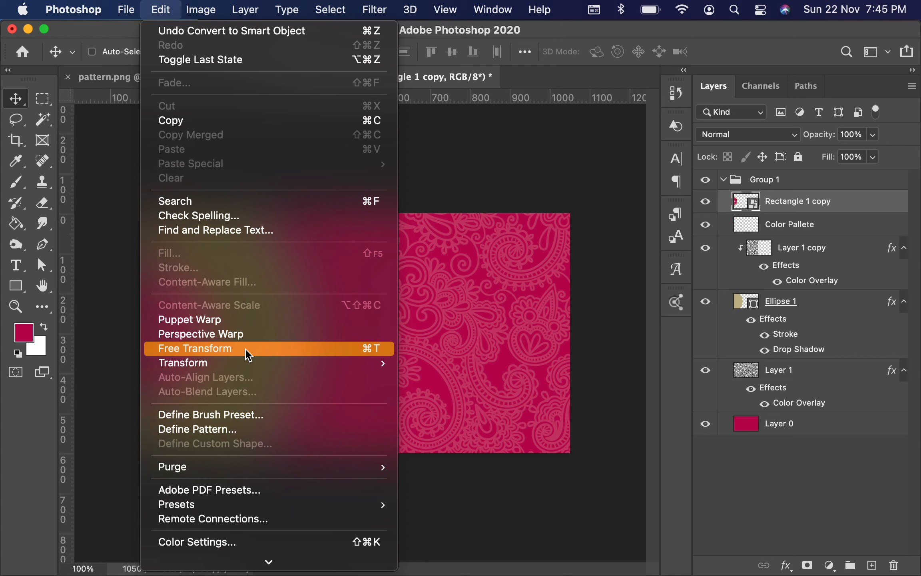
{"action": "left_click", "coordinate": [193, 347]}
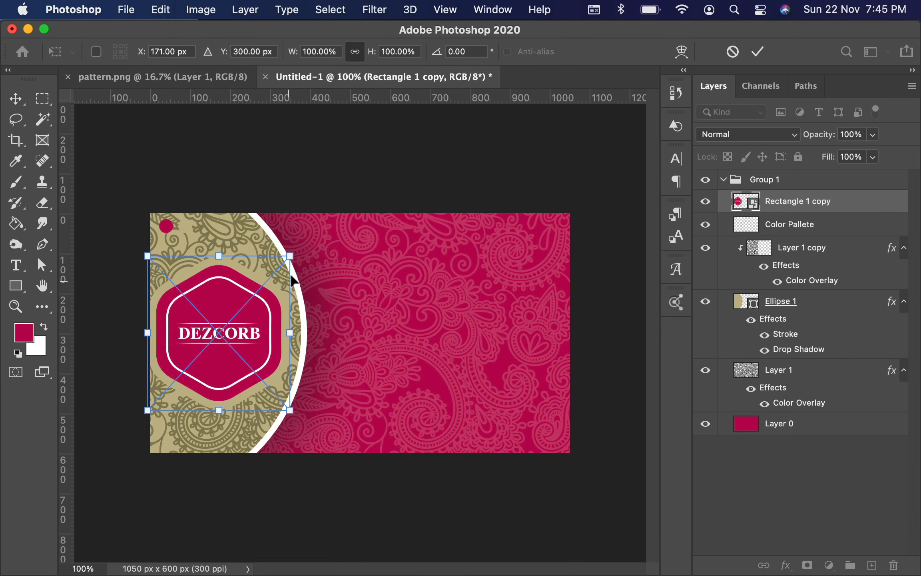
{"action": "left_click_drag", "start_coordinate": [289, 255], "coordinate": [267, 280]}
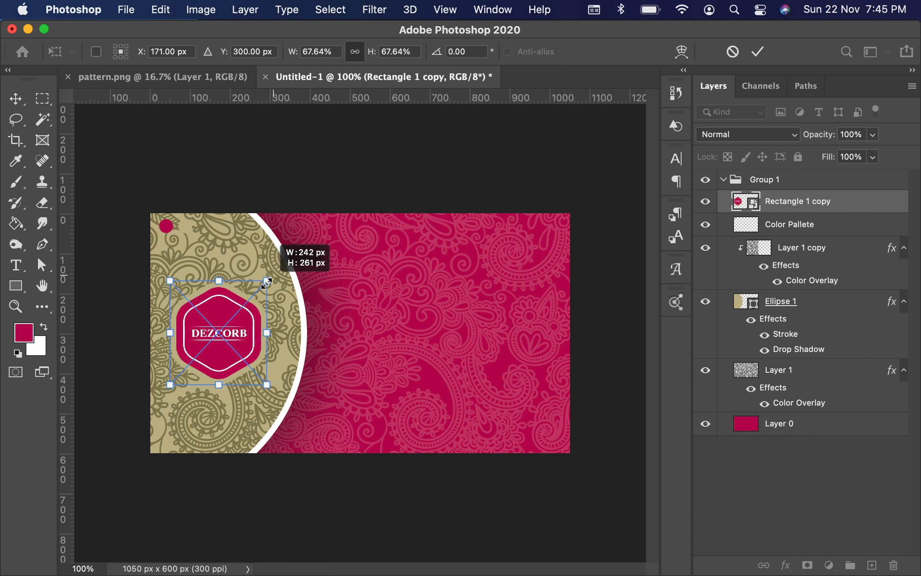
{"action": "left_click_drag", "start_coordinate": [269, 280], "coordinate": [259, 289]}
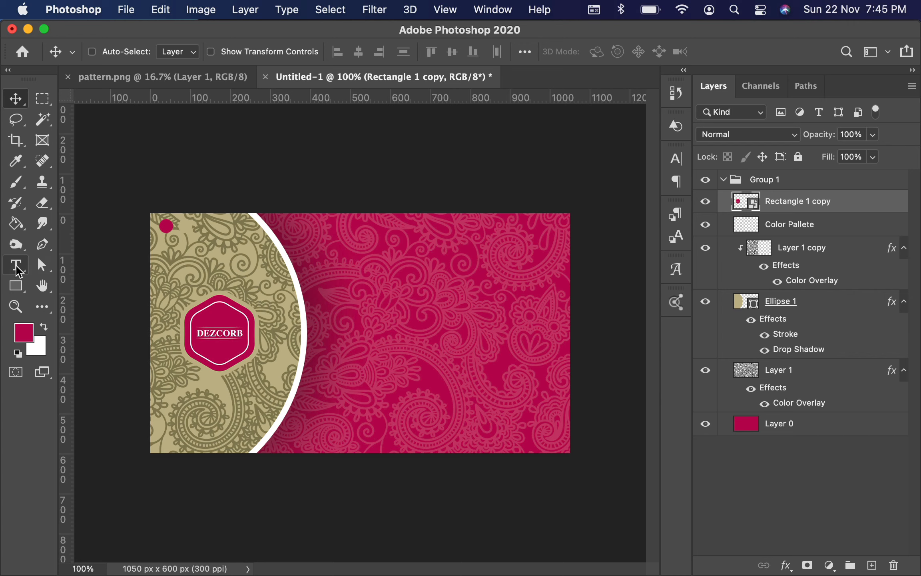
Add the white Times Bold 12 pt name text 'ROHIT DEZCORB'.
{"action": "left_click", "coordinate": [14, 264]}
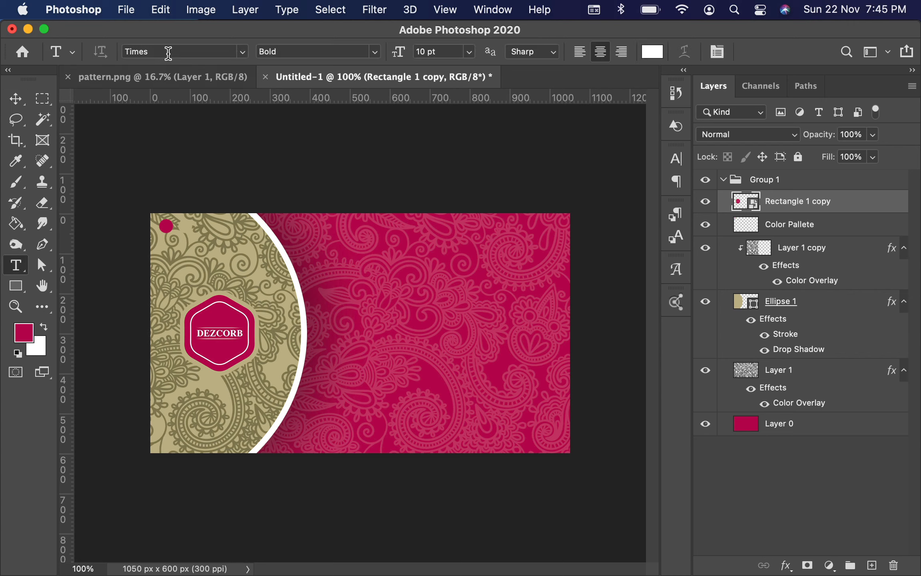
{"action": "left_click", "coordinate": [179, 52]}
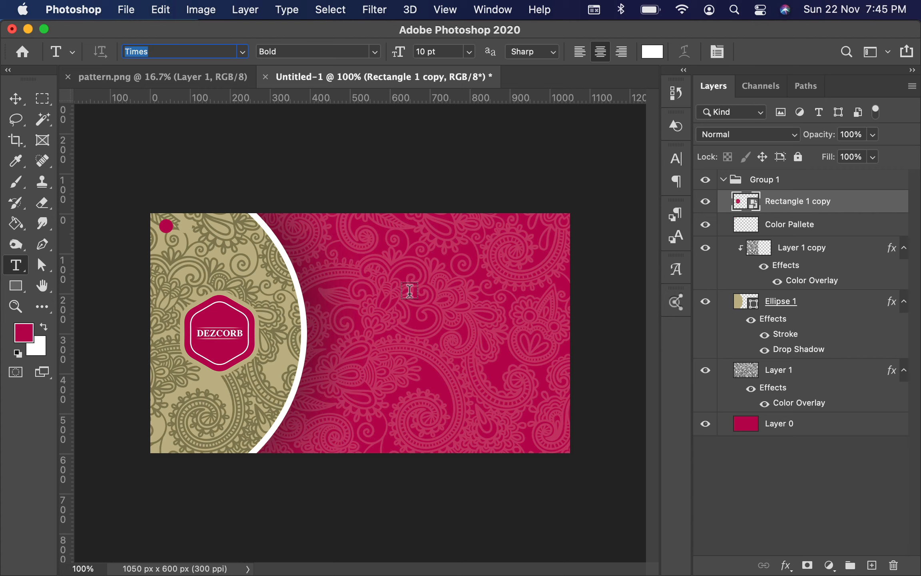
{"action": "type", "text": "RiO"}
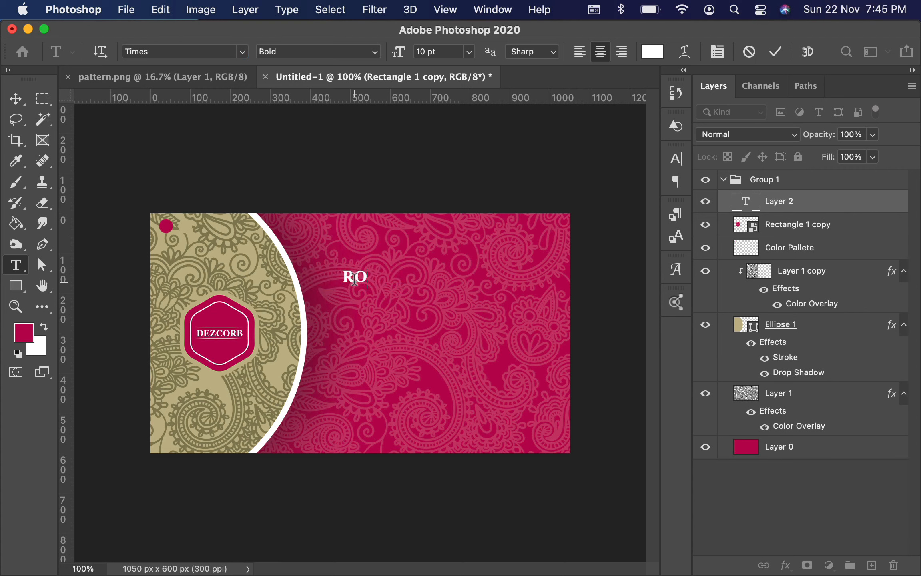
{"action": "type", "text": "ROHIT DEZCORB"}
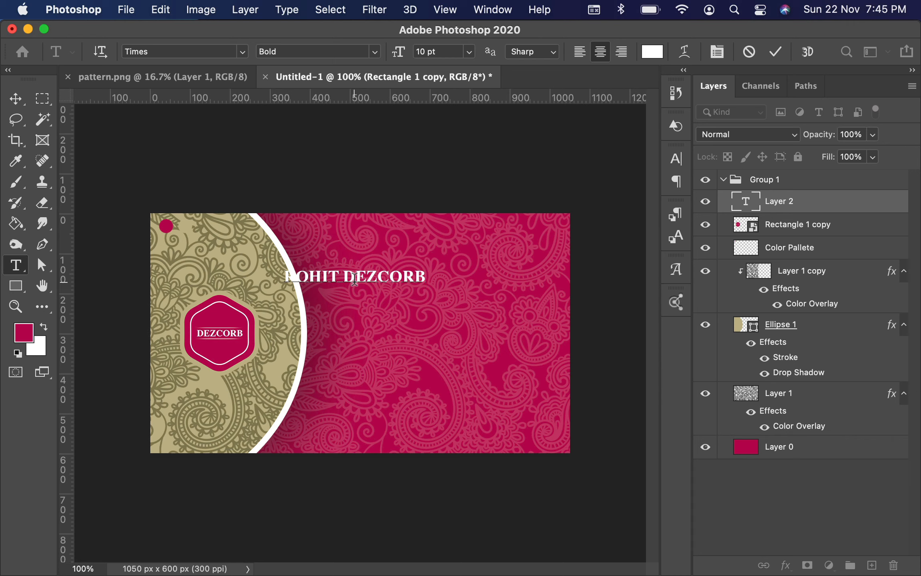
{"action": "left_click", "coordinate": [437, 52]}
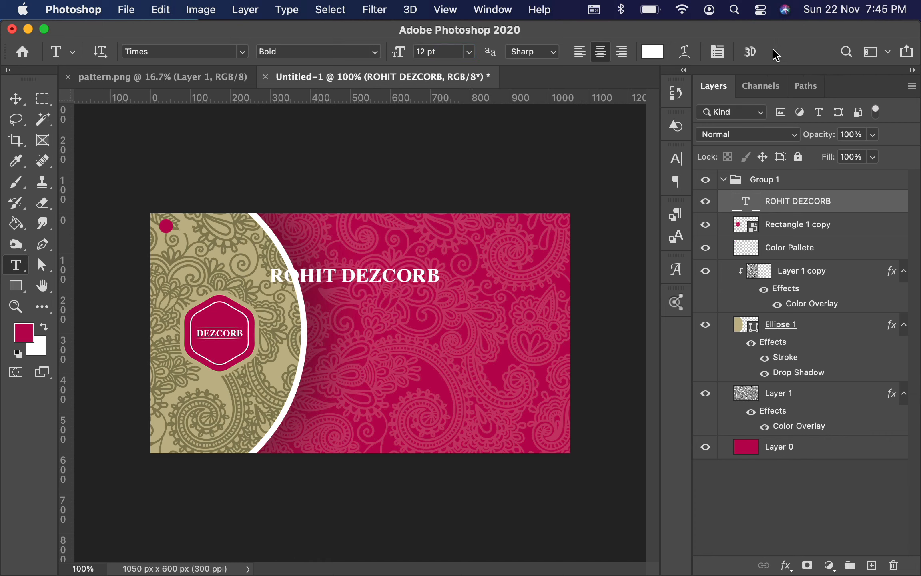
Move the name heading toward the top of the magenta area.
{"action": "left_click", "coordinate": [15, 98]}
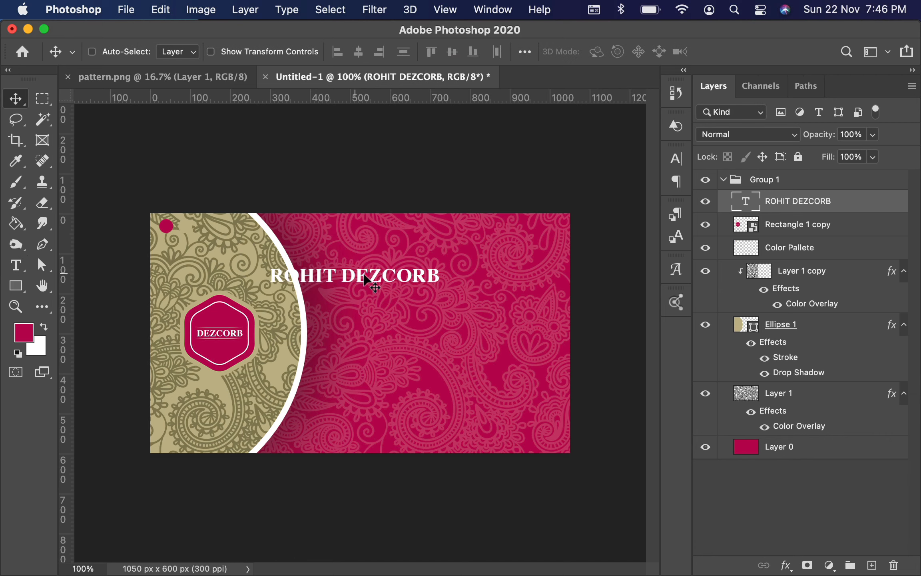
{"action": "left_click_drag", "start_coordinate": [352, 275], "coordinate": [425, 257]}
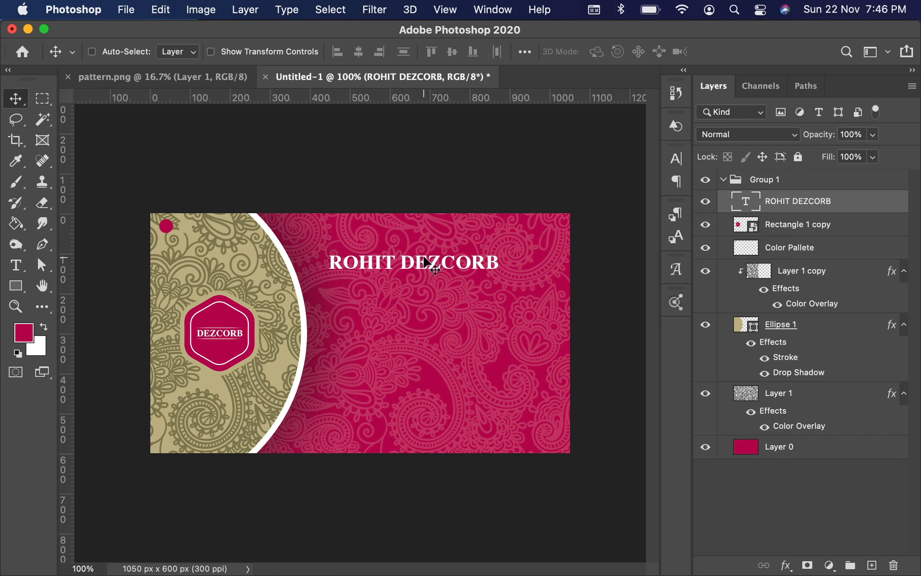
{"action": "left_click", "coordinate": [15, 265]}
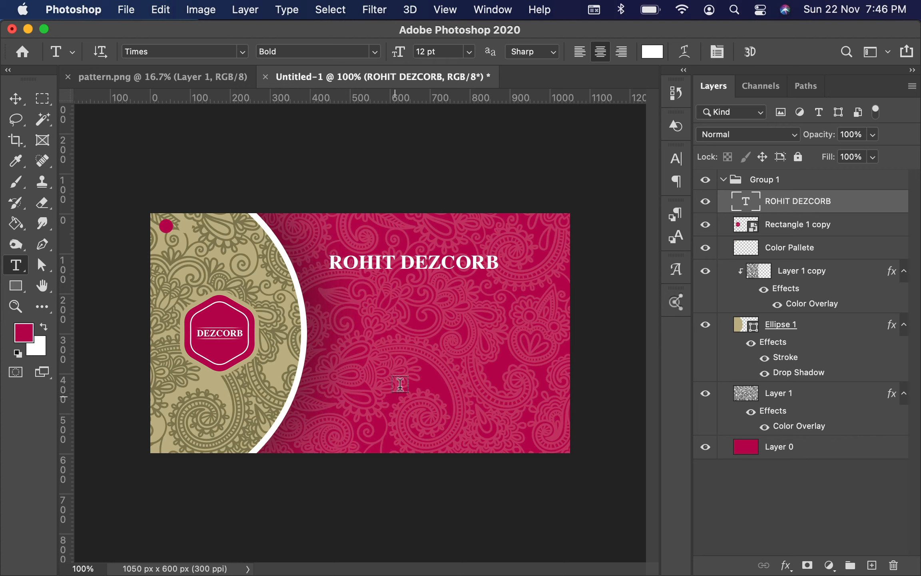
Type 'GRAPHIC DESIGNER' in Montserrat Bold at size 6 beneath the name.
{"action": "type", "text": "GRAPHIC DESIGNER"}
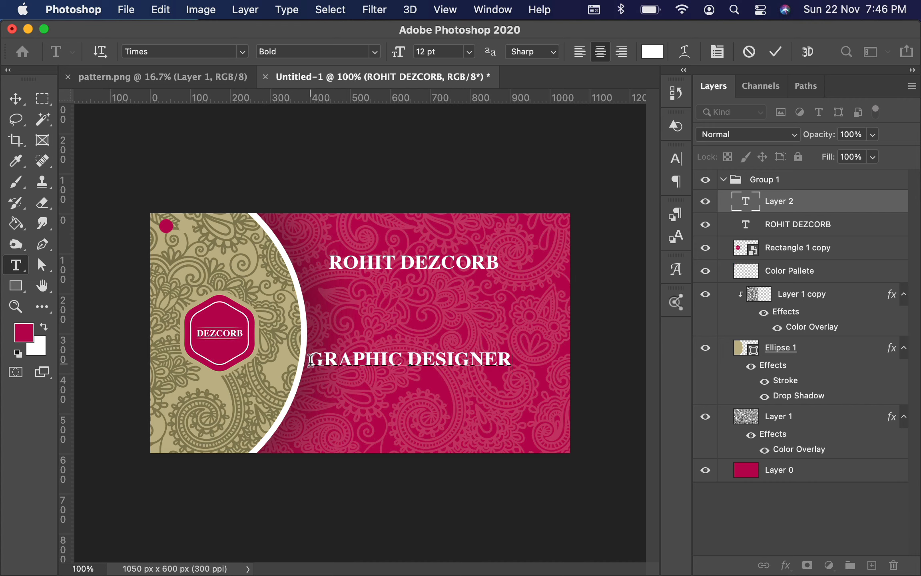
{"action": "triple_click", "coordinate": [408, 358]}
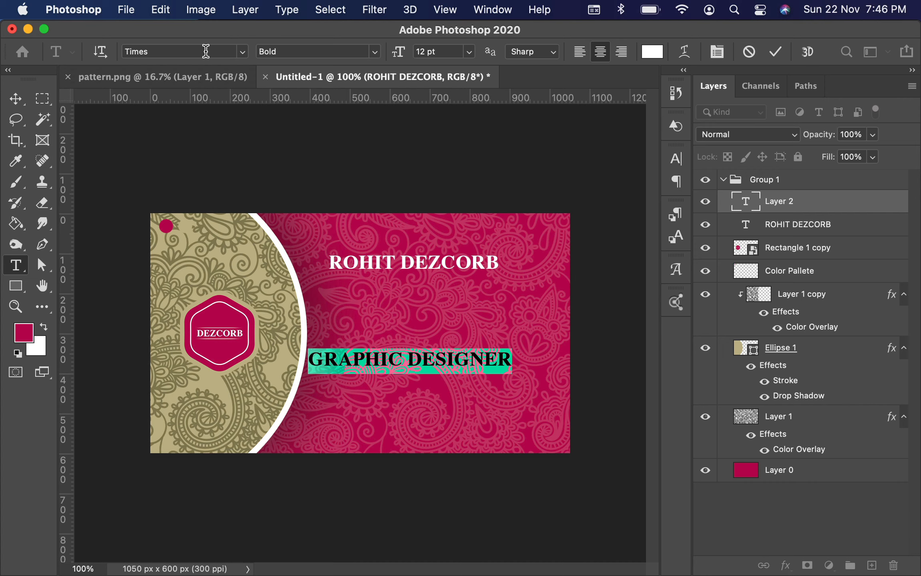
{"action": "type", "text": "MONTH"}
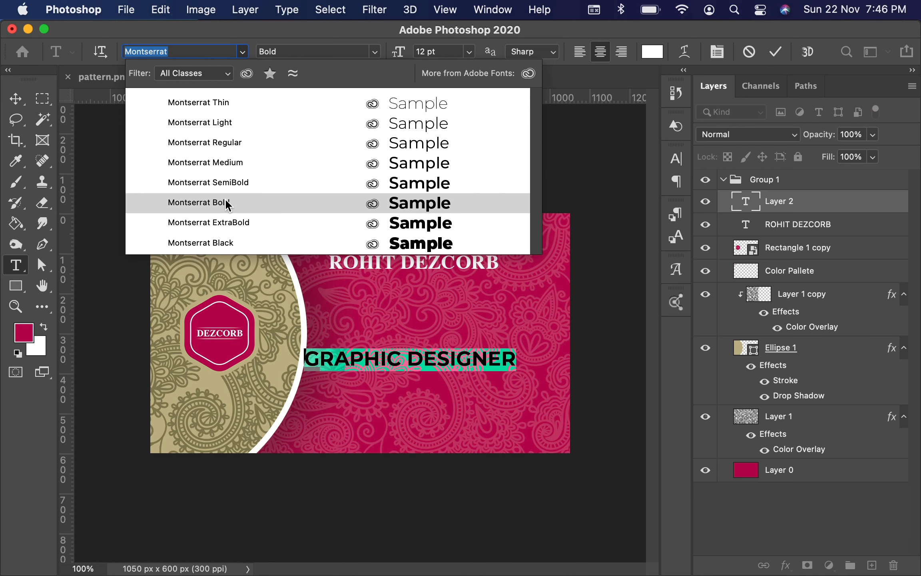
{"action": "left_click", "coordinate": [438, 52]}
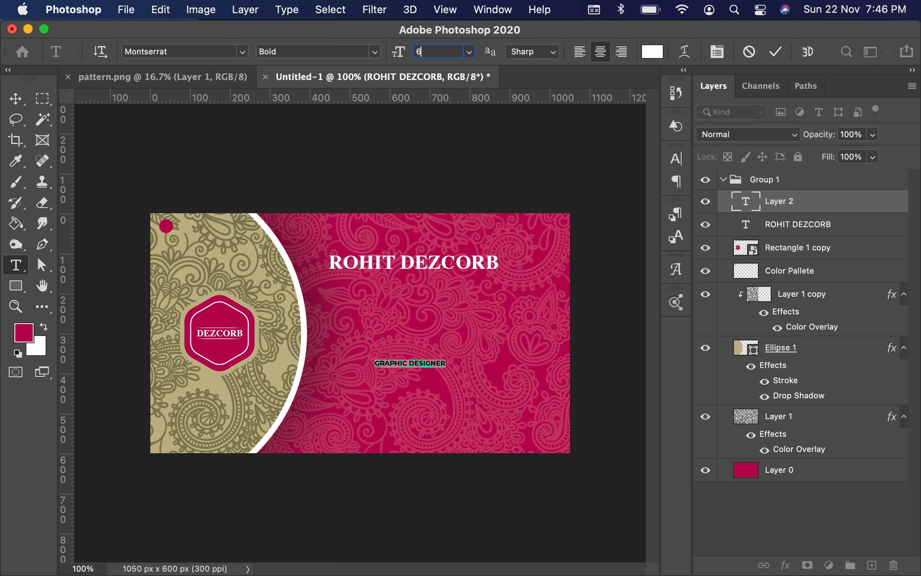
{"action": "left_click", "coordinate": [774, 51]}
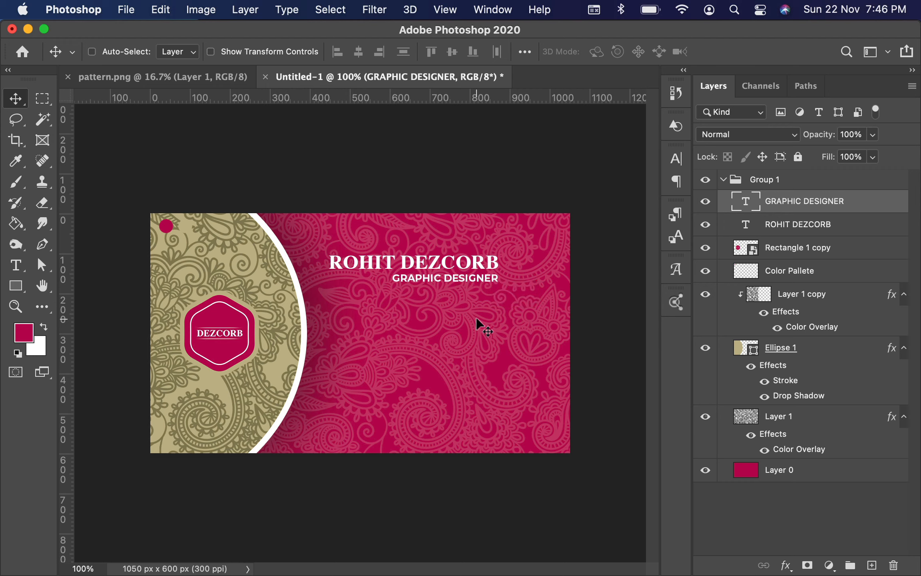
{"action": "mouse_move", "coordinate": [320, 299]}
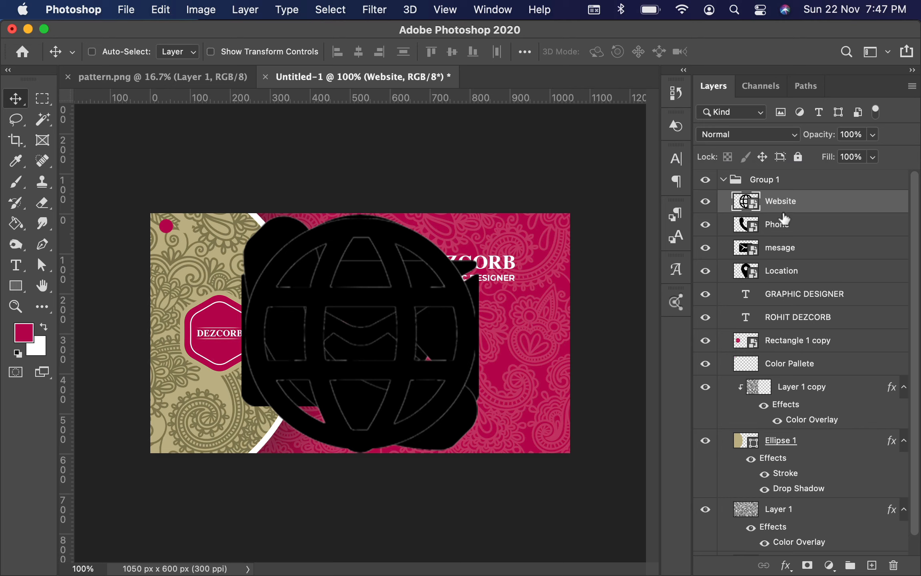
{"action": "mouse_move", "coordinate": [784, 271]}
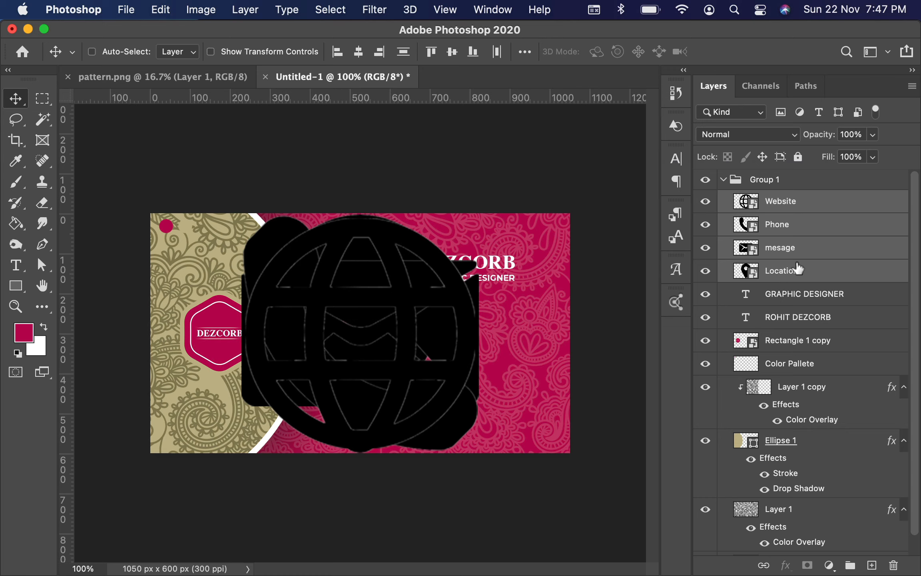
Group the Website, Phone, mesage and Location icon layers with Cmd+G.
{"action": "left_click", "coordinate": [244, 9]}
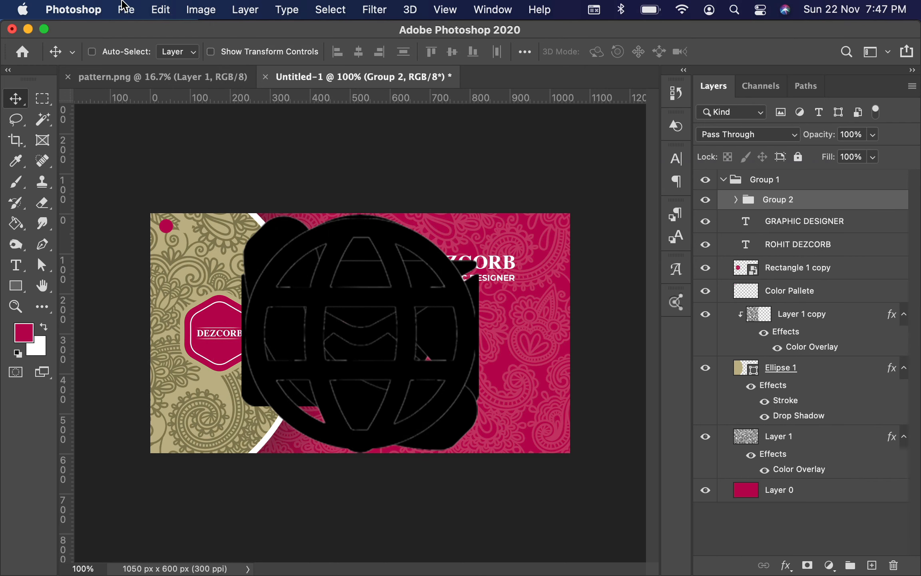
Scale Group 2 down to a tiny cluster and move it onto the magenta area.
{"action": "left_click", "coordinate": [160, 10]}
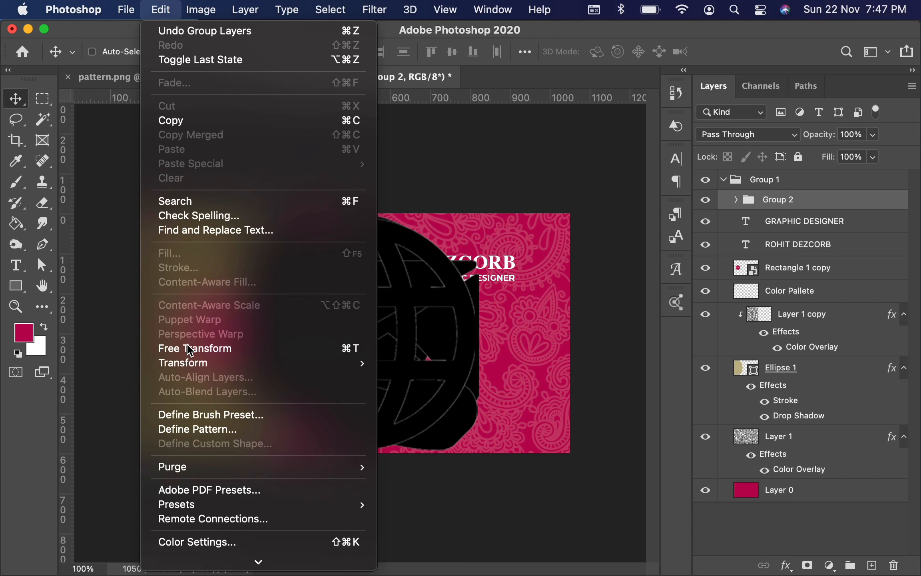
{"action": "left_click", "coordinate": [194, 347]}
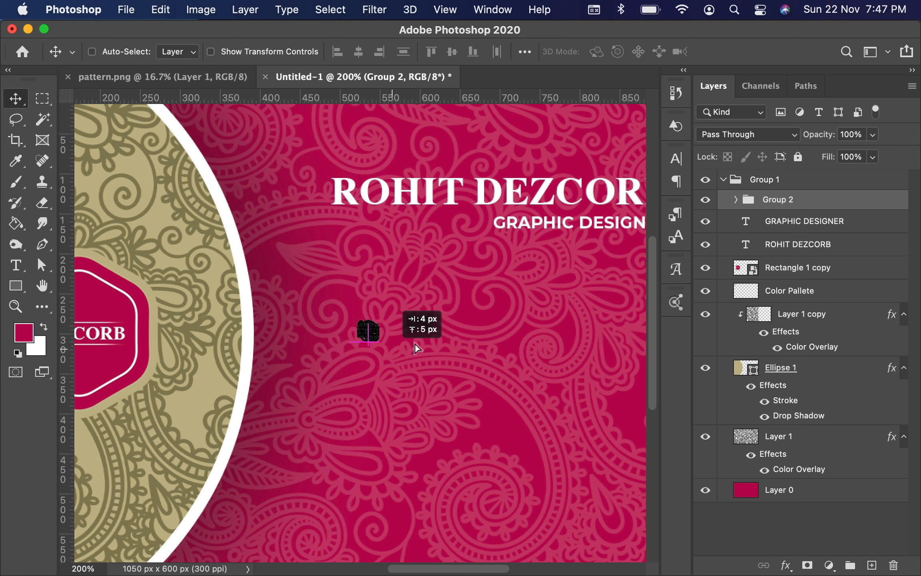
{"action": "left_click_drag", "start_coordinate": [366, 329], "coordinate": [498, 295]}
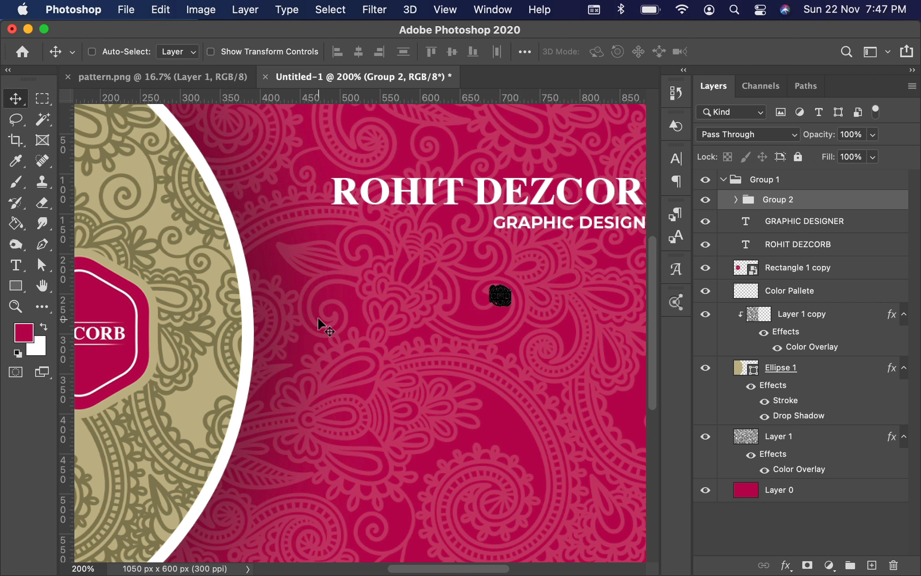
Draw a white six-sided polygon, Star unchecked, left of the icons.
{"action": "left_click", "coordinate": [15, 286]}
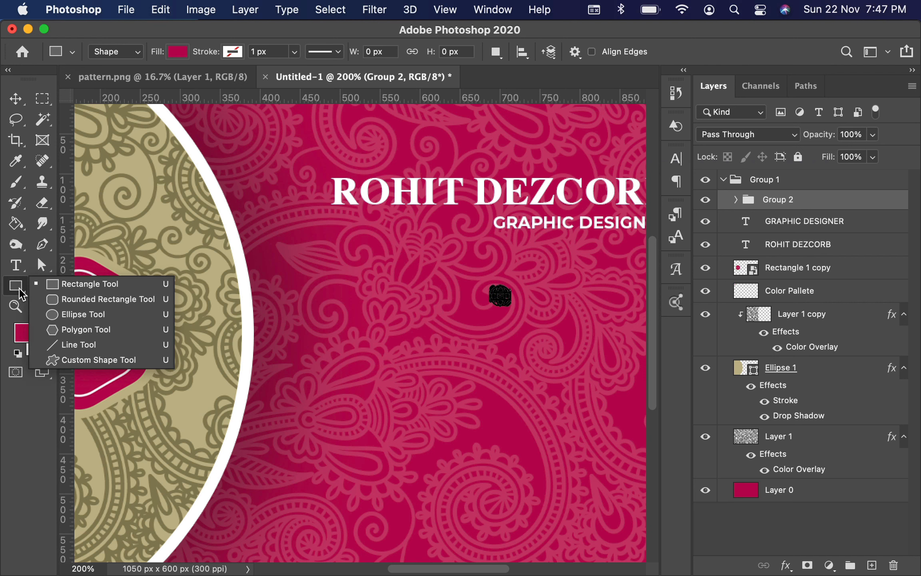
{"action": "mouse_move", "coordinate": [88, 329]}
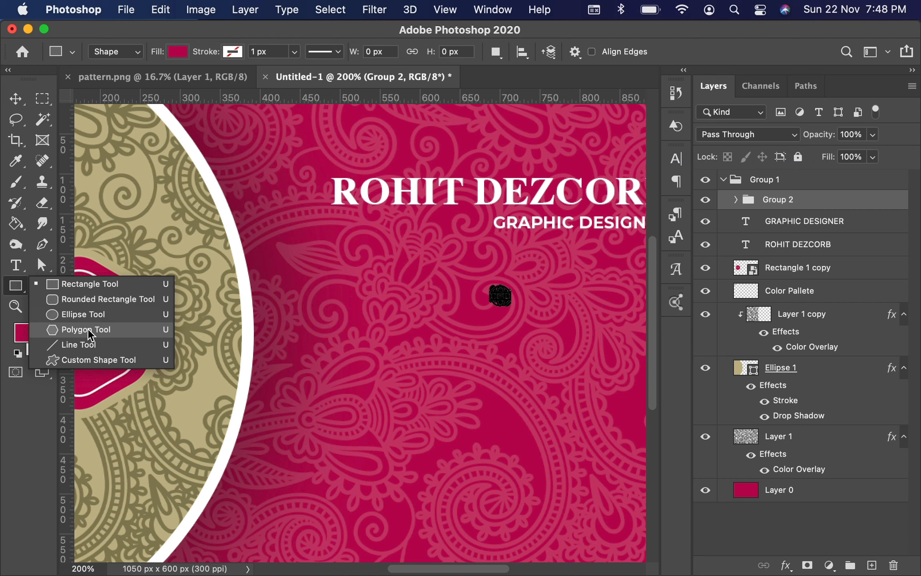
{"action": "left_click", "coordinate": [86, 329]}
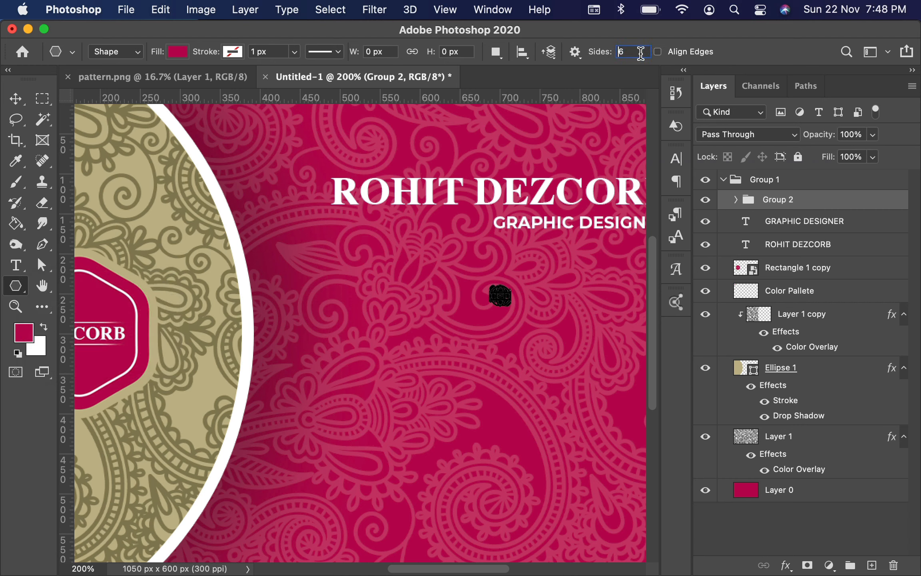
{"action": "left_click", "coordinate": [574, 51]}
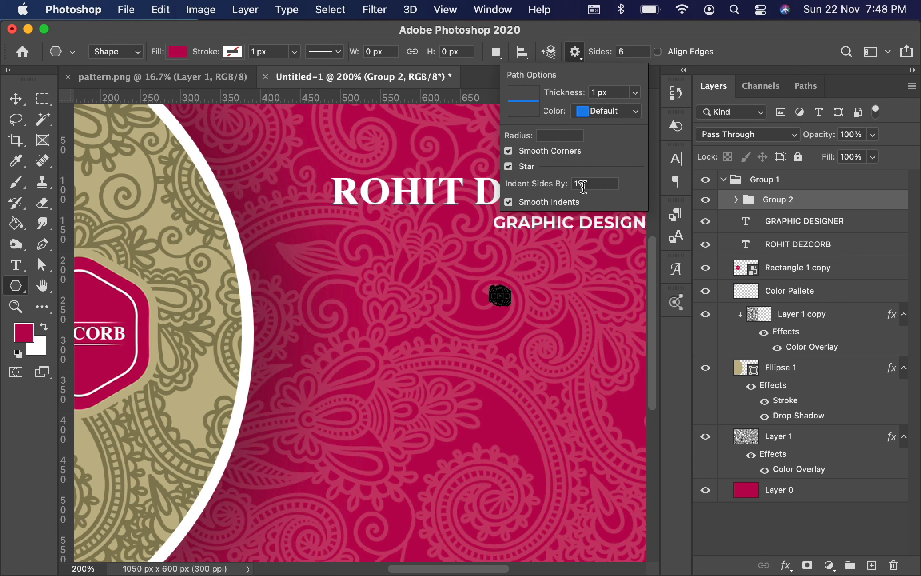
{"action": "left_click", "coordinate": [574, 51]}
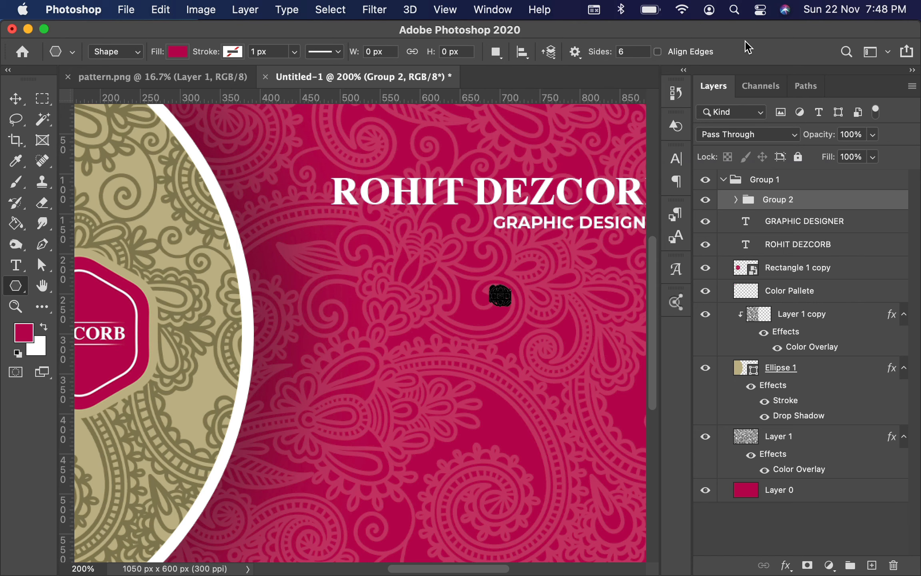
{"action": "left_click", "coordinate": [175, 51]}
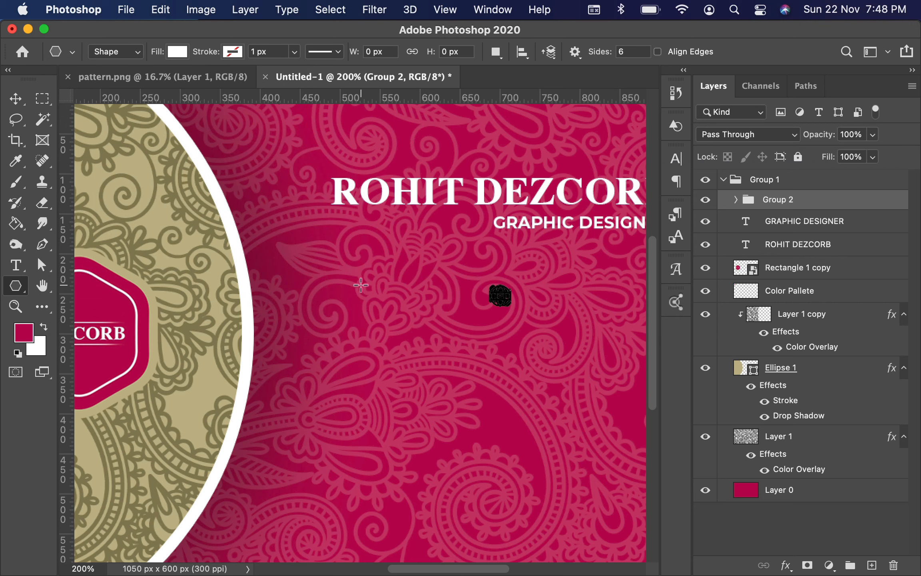
{"action": "left_click_drag", "start_coordinate": [360, 285], "coordinate": [376, 308]}
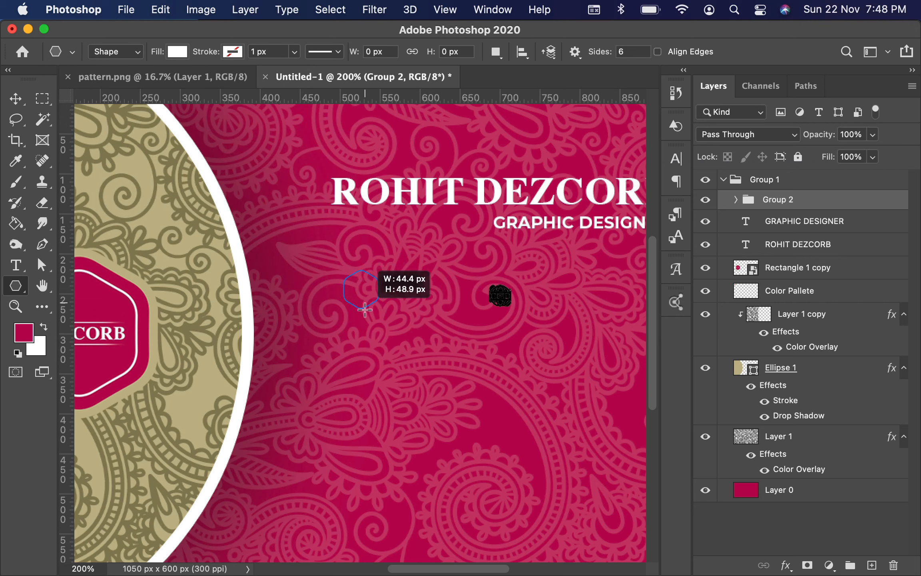
{"action": "left_click_drag", "start_coordinate": [361, 296], "coordinate": [364, 311]}
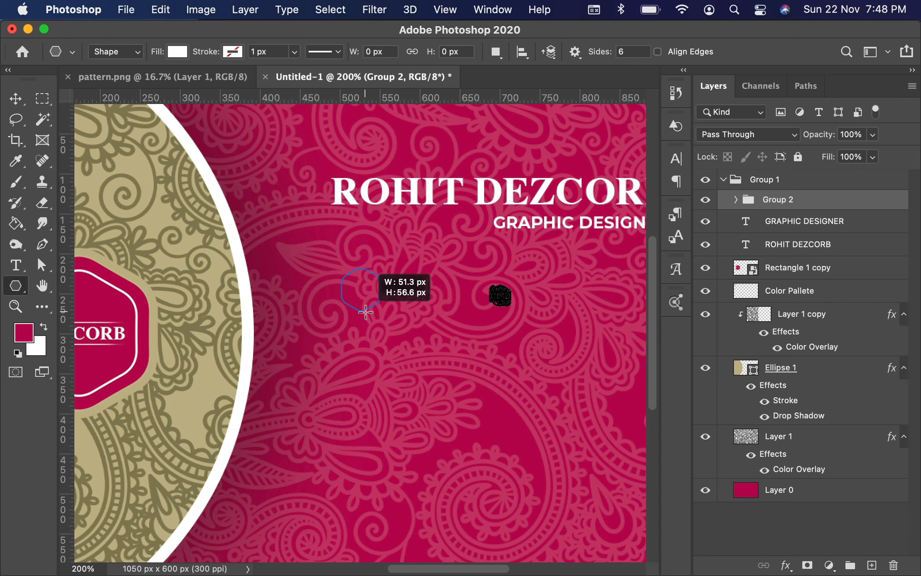
{"action": "left_click_drag", "start_coordinate": [349, 276], "coordinate": [376, 308]}
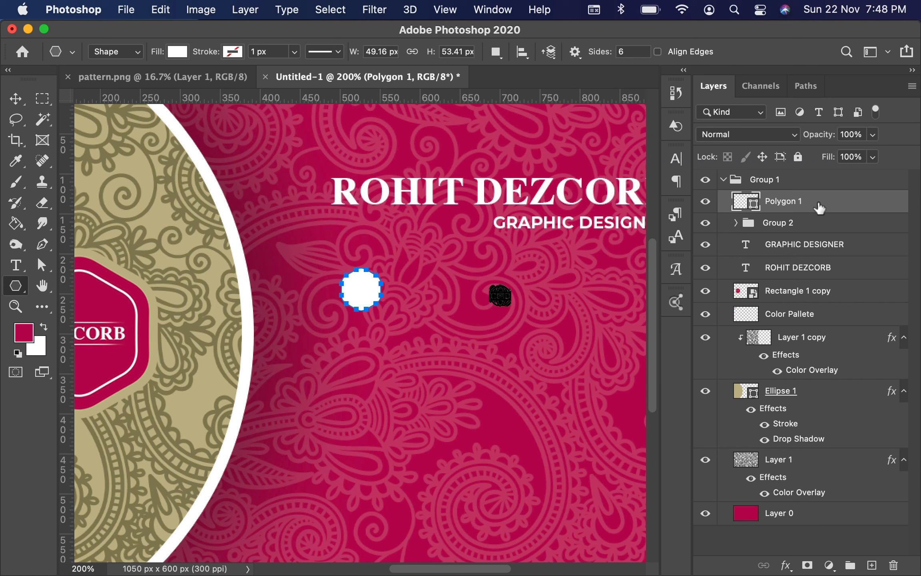
Duplicate the white hexagon three times to form a vertical column of four.
{"action": "right_click", "coordinate": [784, 201]}
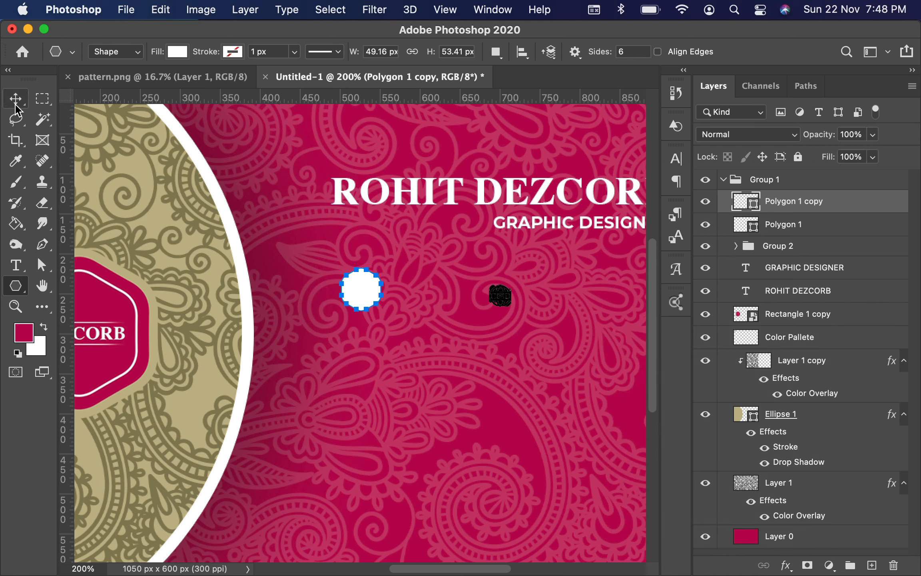
{"action": "left_click", "coordinate": [16, 98]}
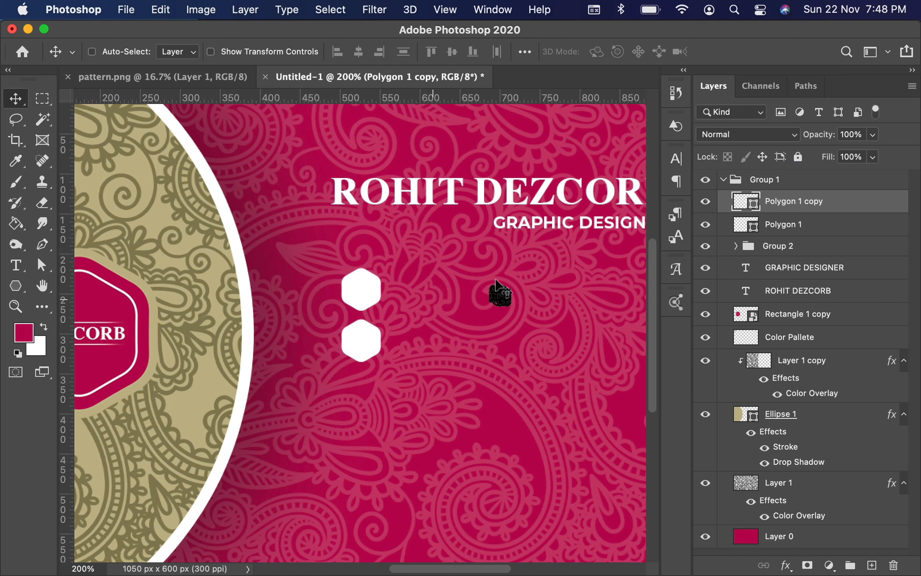
{"action": "right_click", "coordinate": [794, 201]}
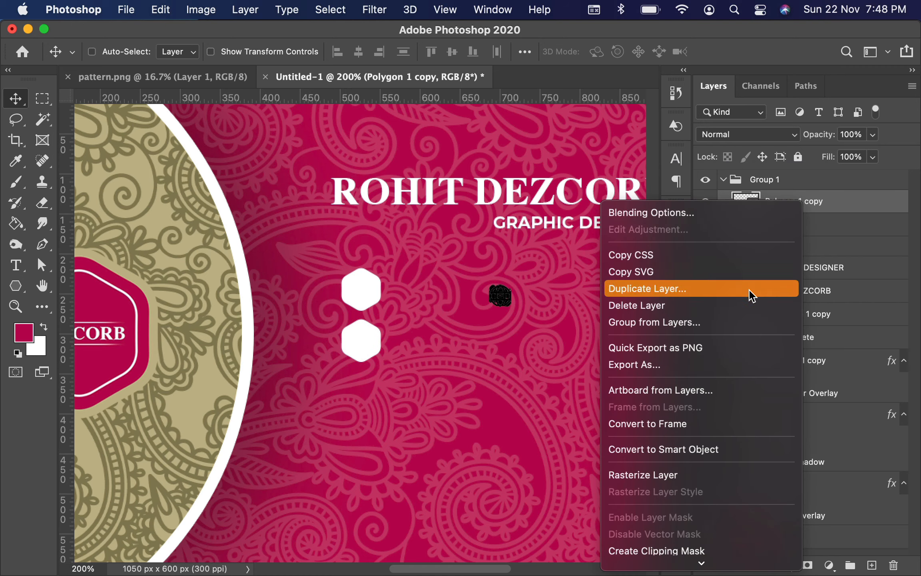
{"action": "left_click", "coordinate": [646, 288]}
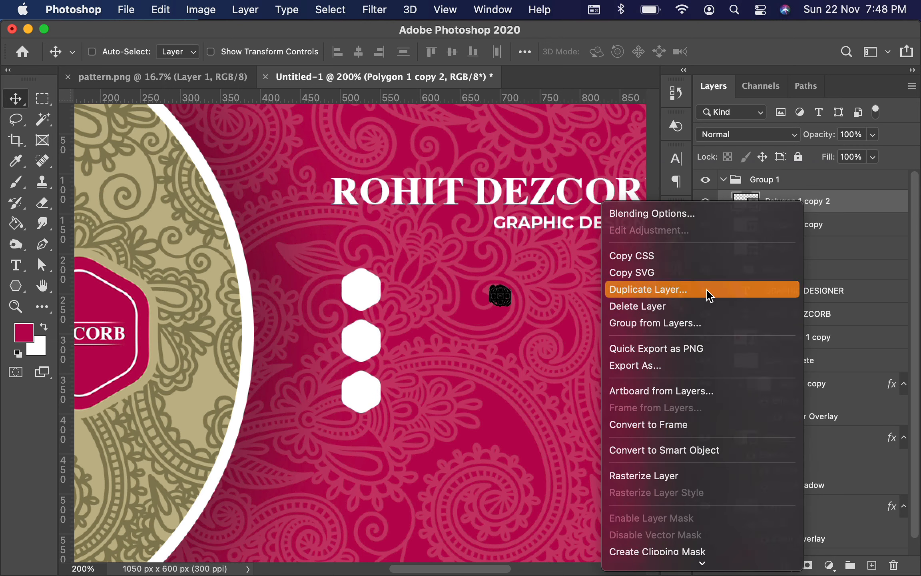
{"action": "left_click", "coordinate": [647, 289]}
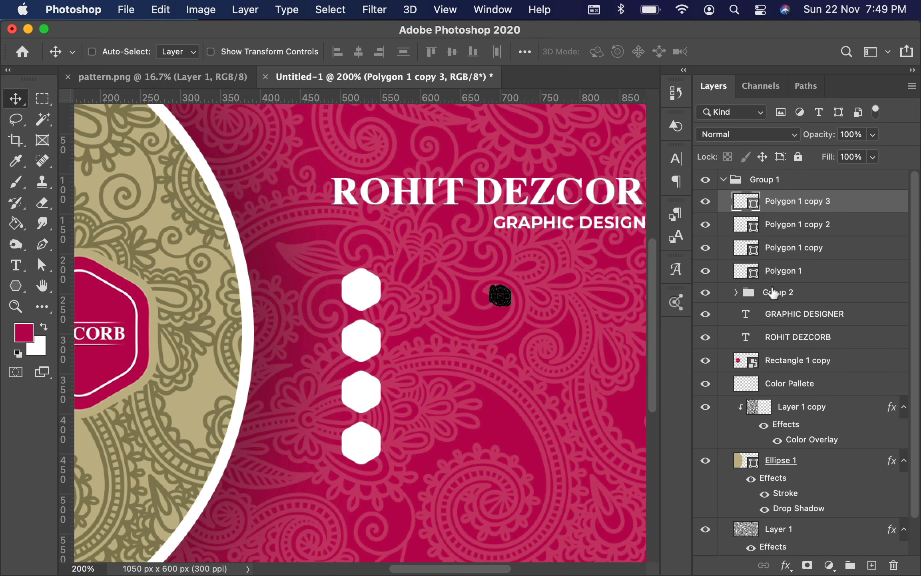
Expand the icon group and move the globe into the third hexagon and pin into the fourth.
{"action": "left_click", "coordinate": [780, 291]}
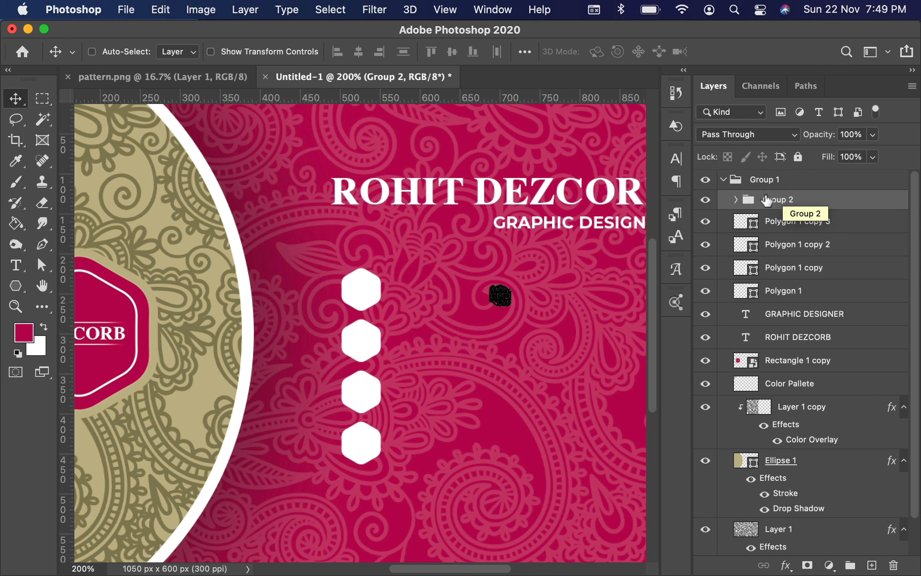
{"action": "left_click", "coordinate": [735, 199]}
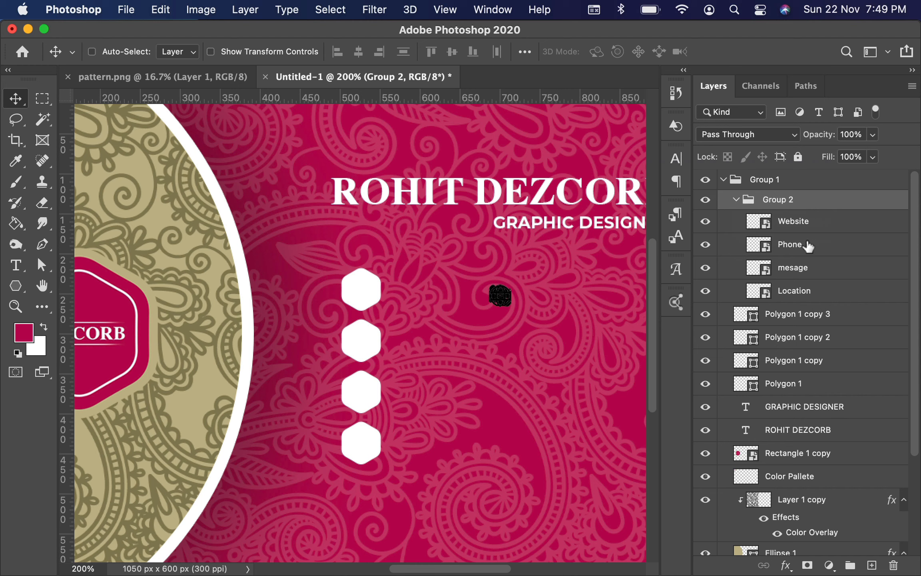
{"action": "left_click", "coordinate": [790, 245]}
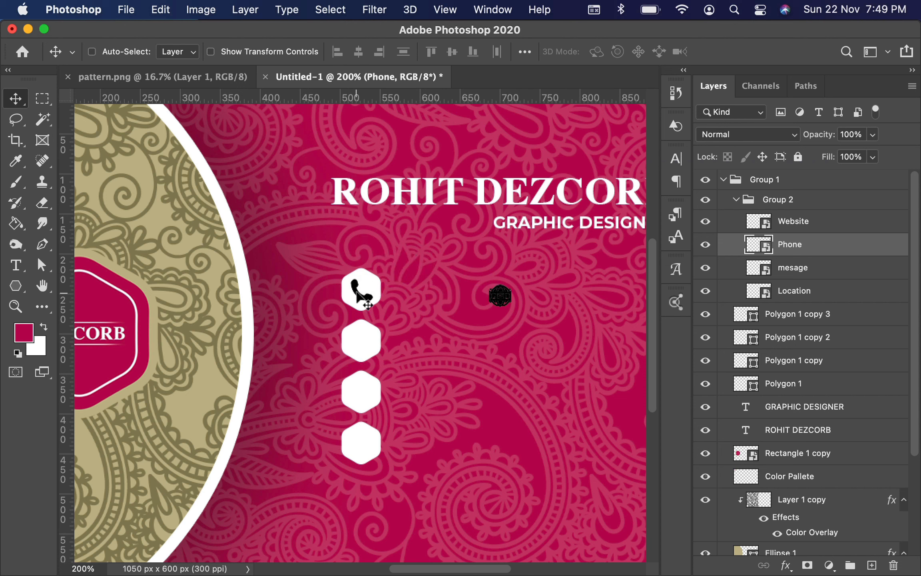
{"action": "mouse_move", "coordinate": [820, 280]}
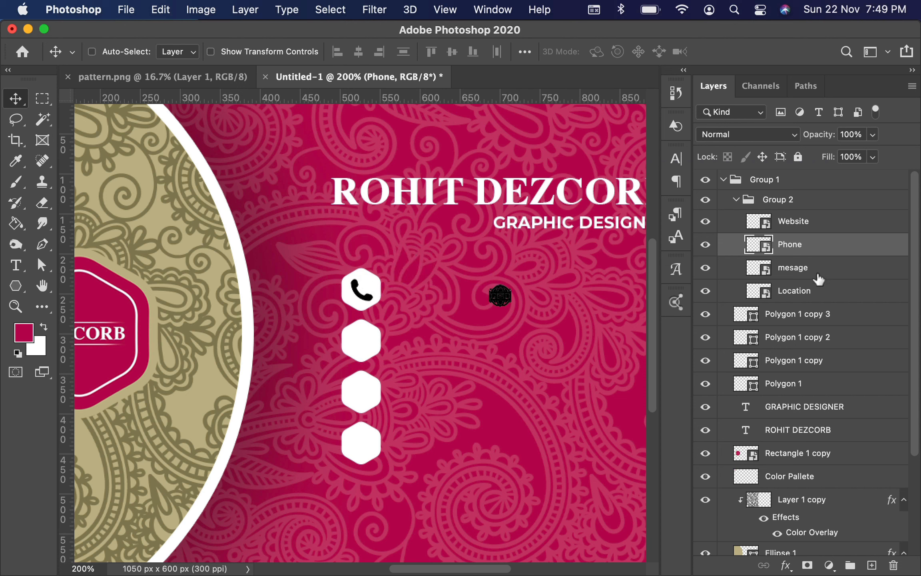
{"action": "left_click", "coordinate": [792, 268]}
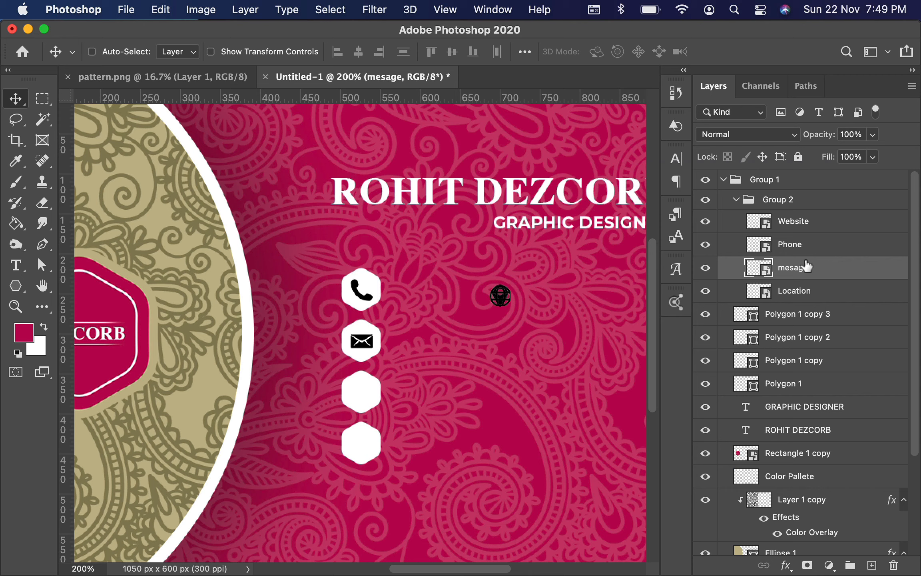
{"action": "left_click", "coordinate": [793, 221]}
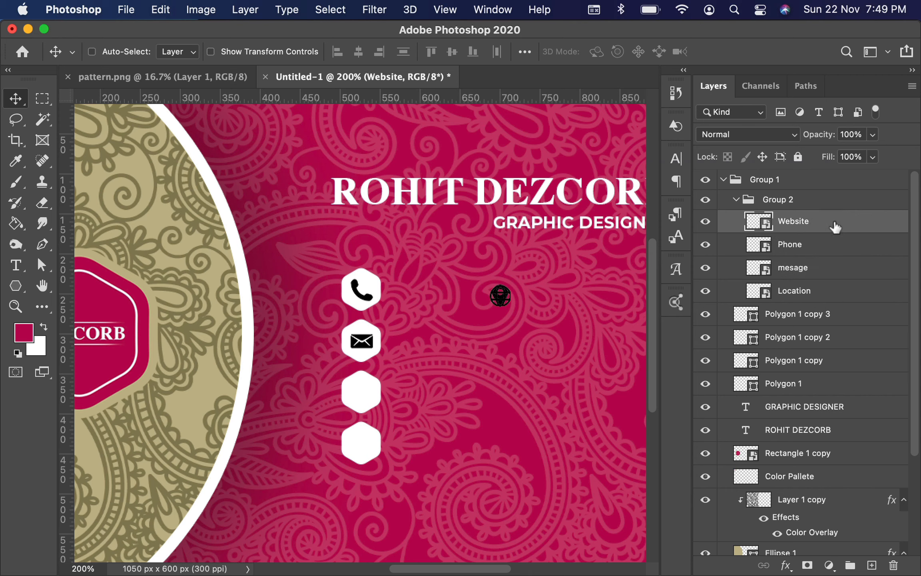
{"action": "left_click_drag", "start_coordinate": [500, 294], "coordinate": [383, 391]}
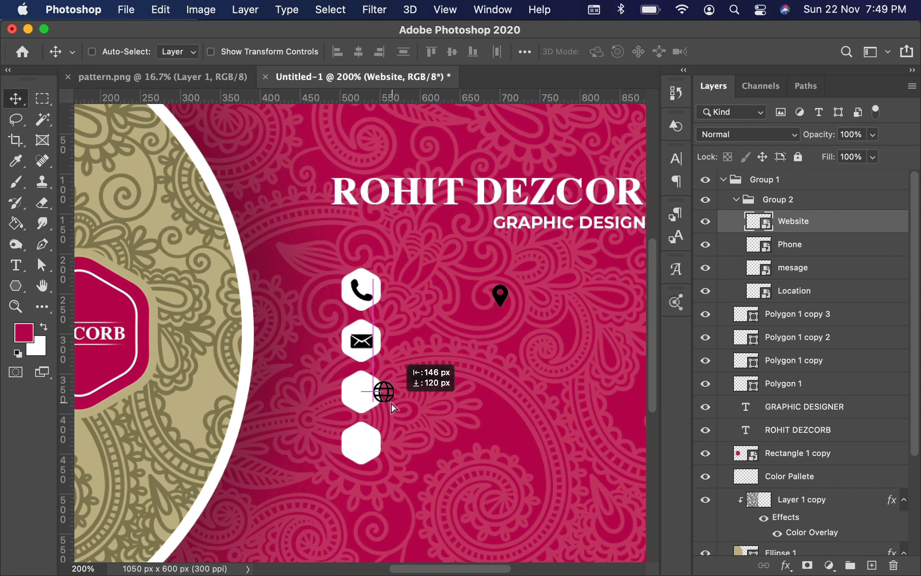
{"action": "left_click_drag", "start_coordinate": [383, 389], "coordinate": [361, 389]}
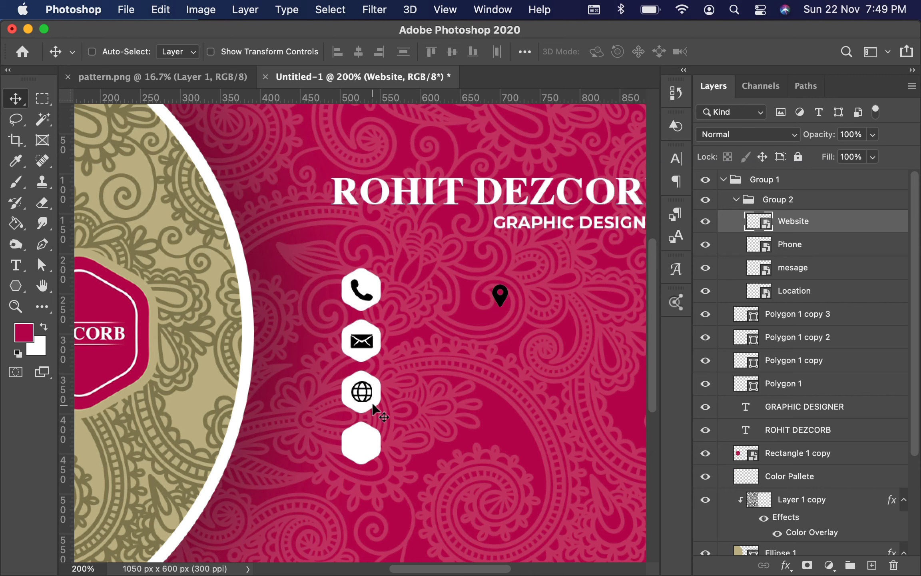
{"action": "left_click", "coordinate": [794, 290]}
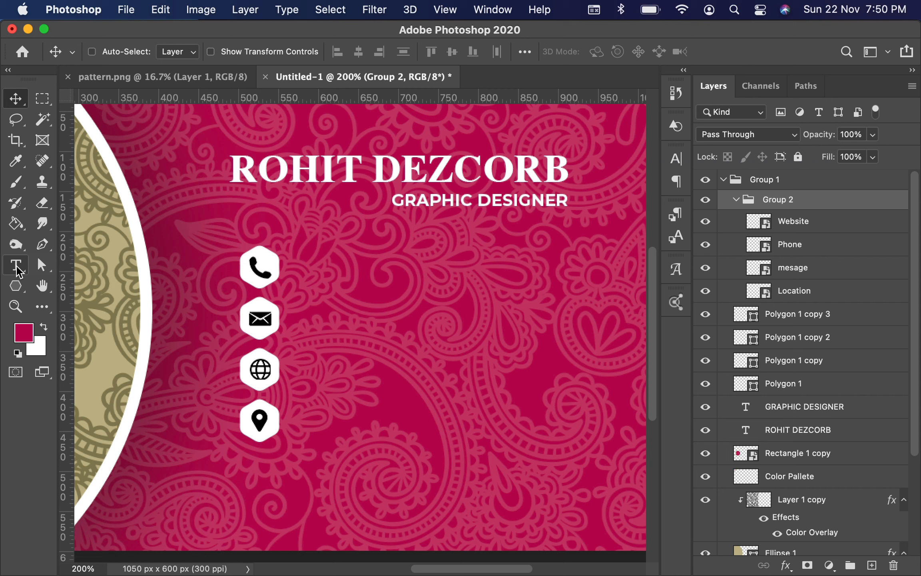
{"action": "left_click", "coordinate": [15, 264]}
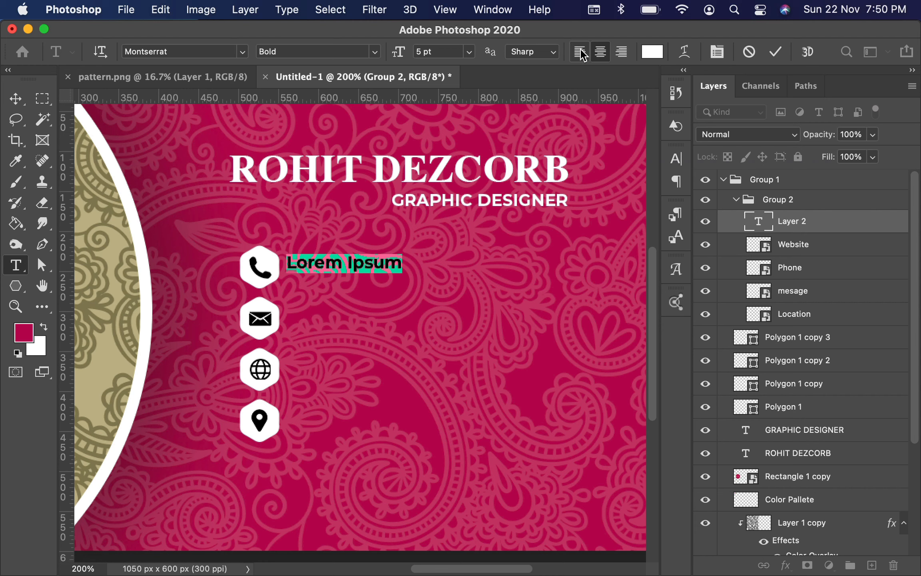
{"action": "left_click", "coordinate": [579, 52]}
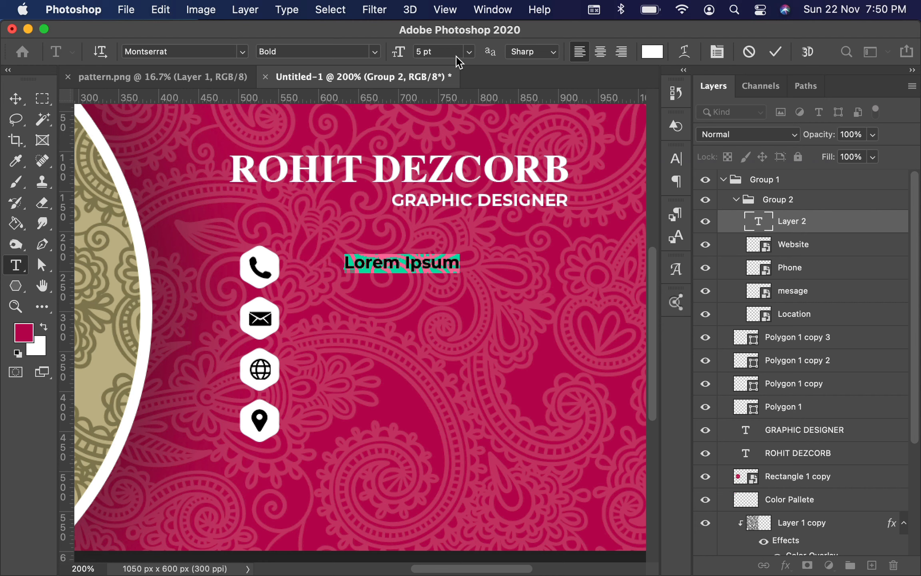
{"action": "type", "text": "4.5"}
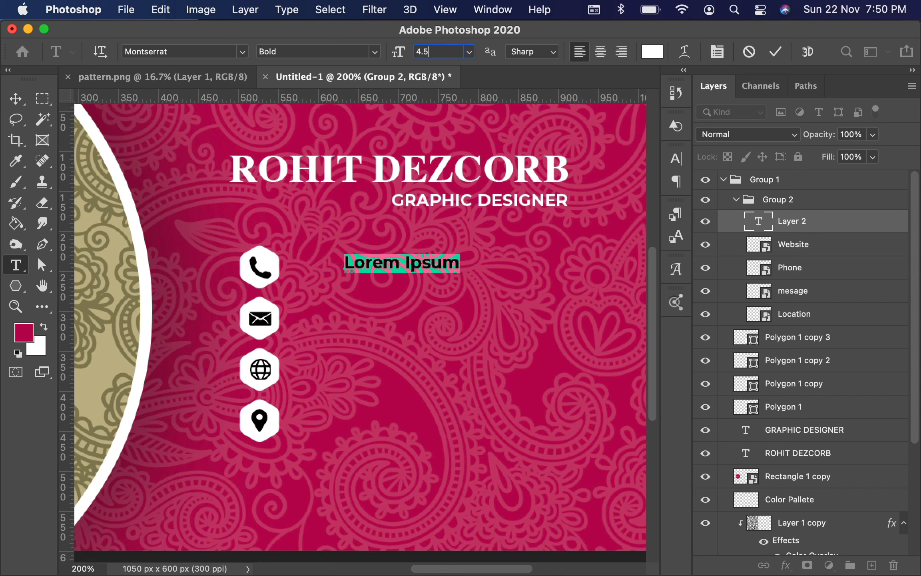
{"action": "key", "text": "Enter"}
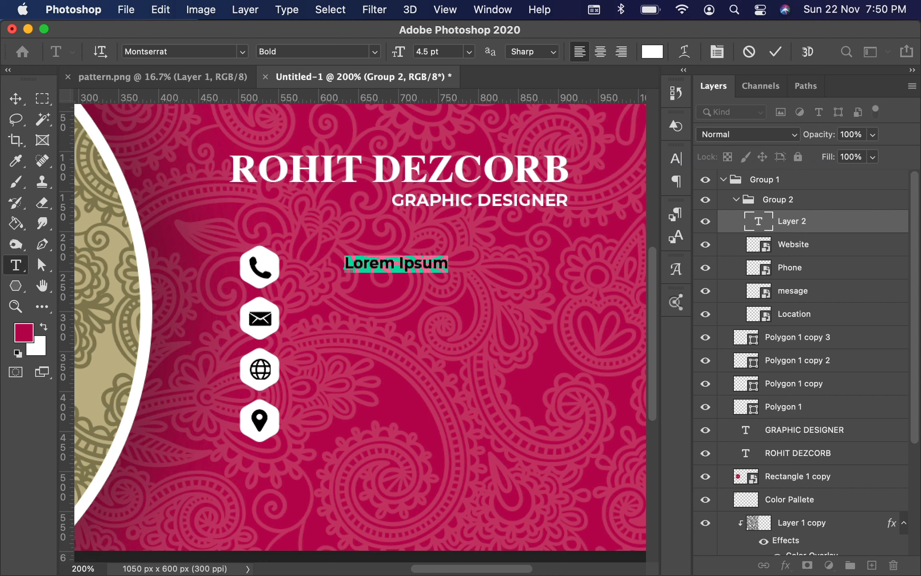
{"action": "type", "text": "+91 123 4567 8"}
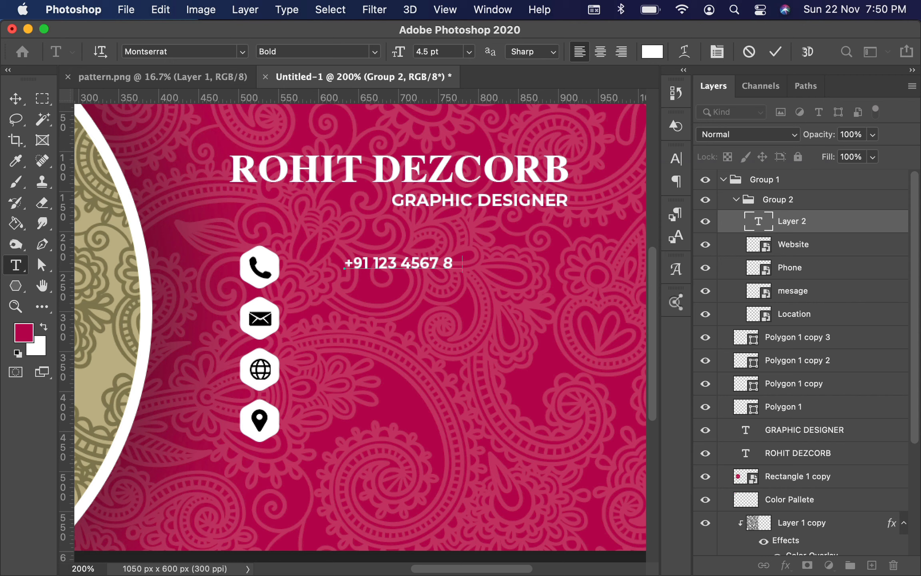
{"action": "type", "text": "90"}
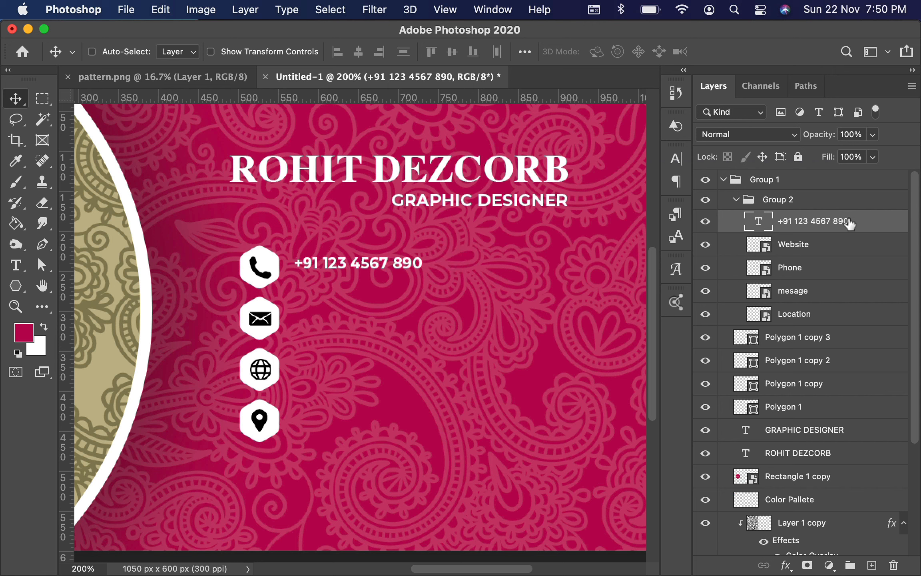
{"action": "right_click", "coordinate": [810, 220]}
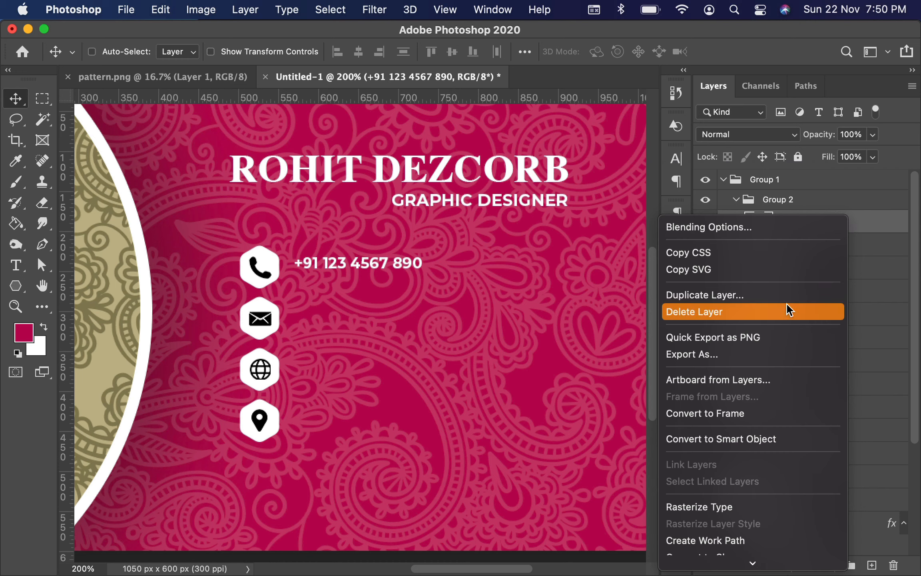
{"action": "left_click", "coordinate": [704, 294]}
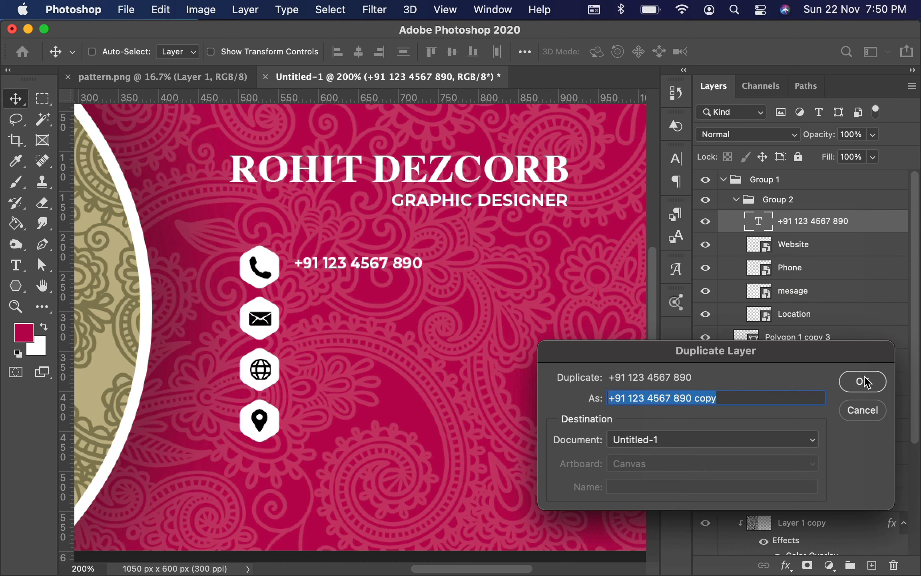
{"action": "left_click", "coordinate": [862, 381]}
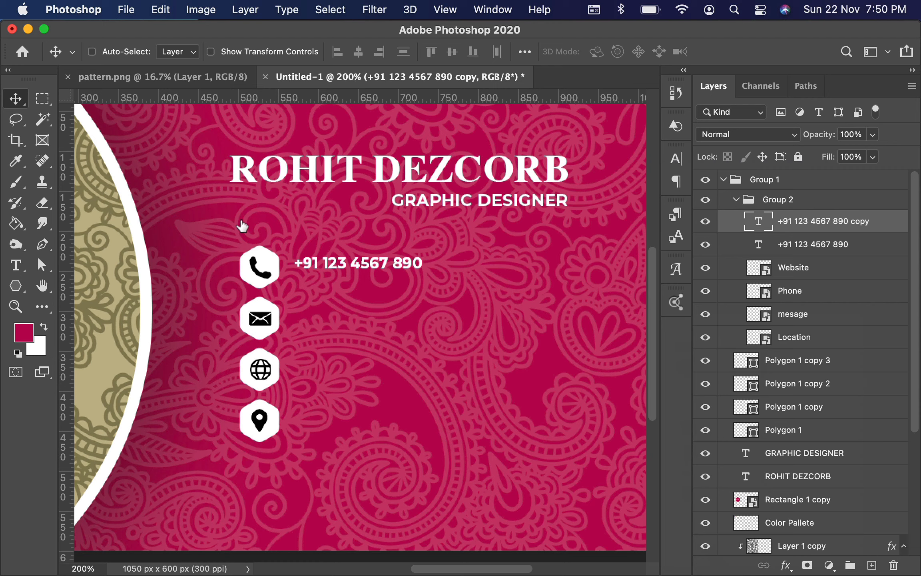
{"action": "left_click_drag", "start_coordinate": [357, 262], "coordinate": [357, 312]}
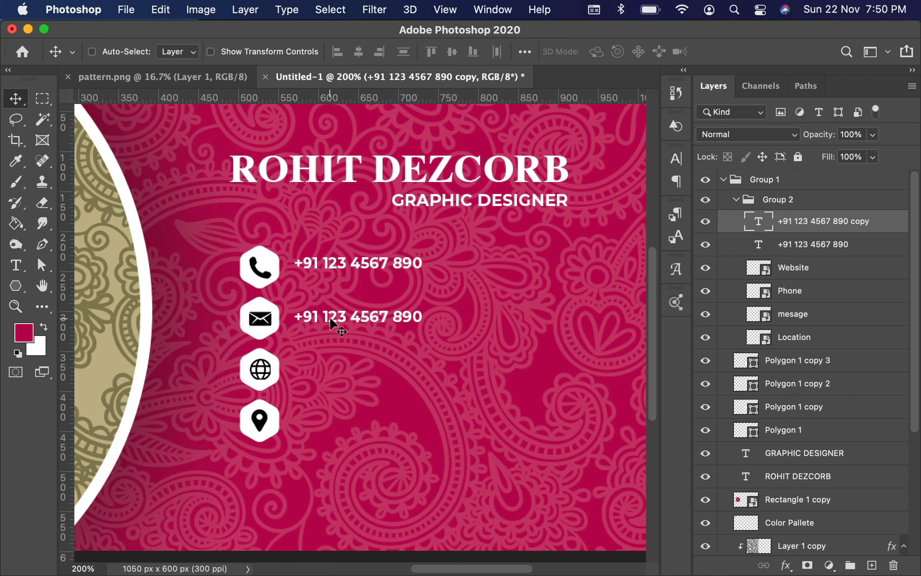
{"action": "double_click", "coordinate": [358, 316]}
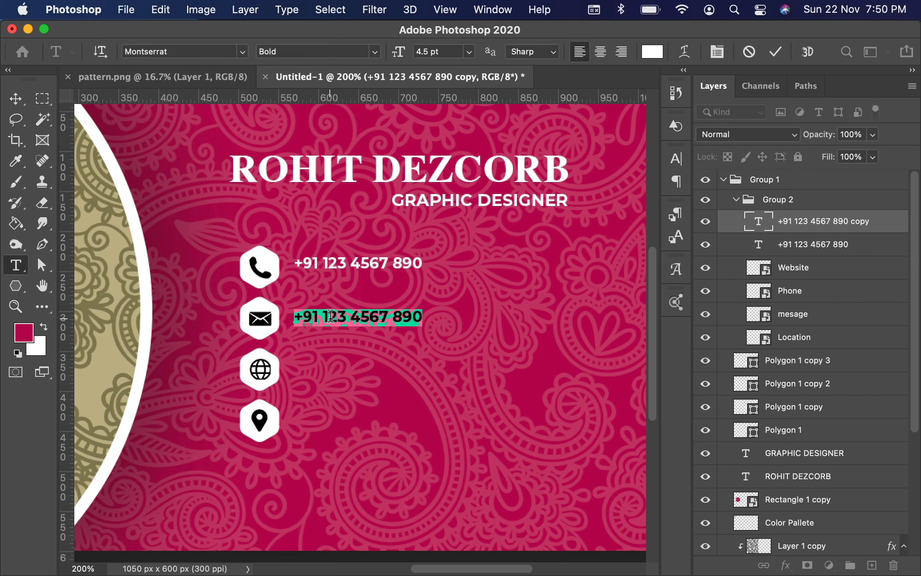
{"action": "type", "text": "example@"}
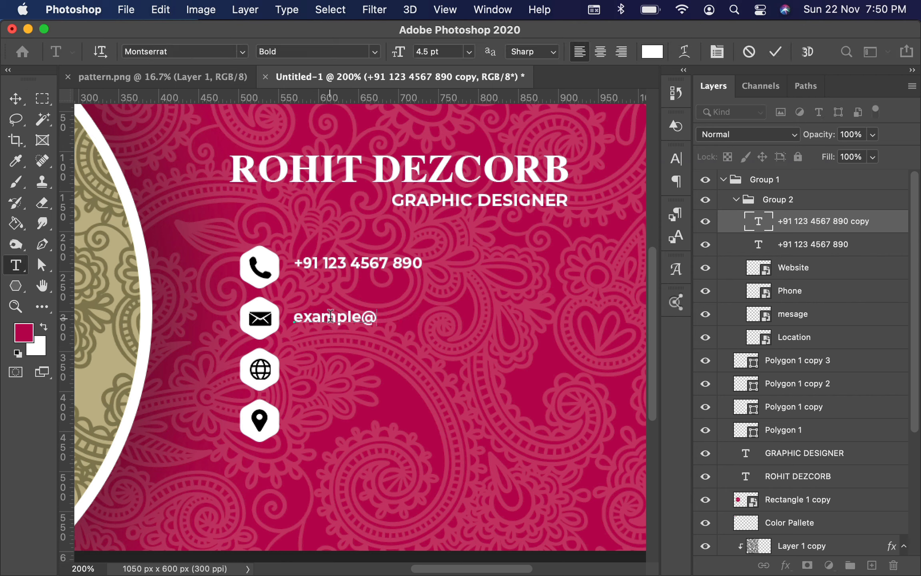
{"action": "type", "text": "gmail.c"}
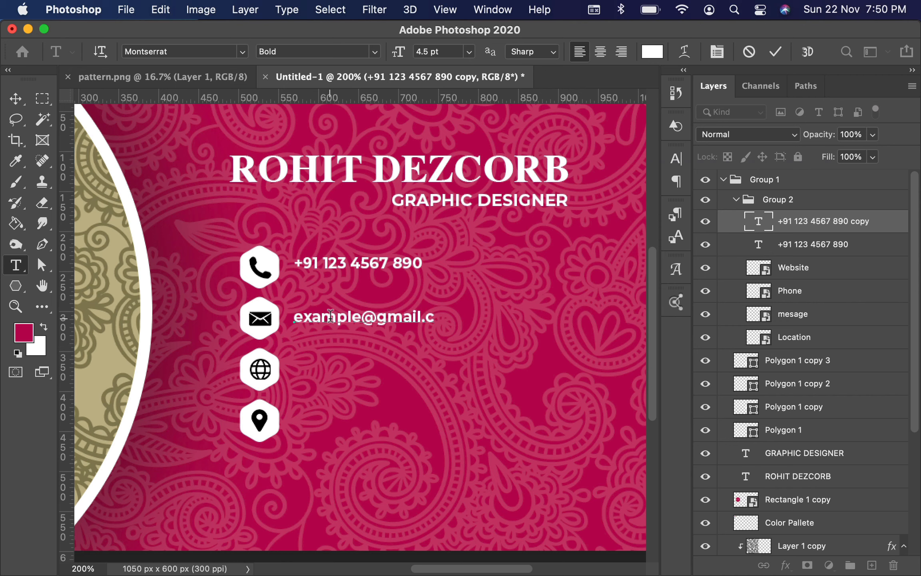
{"action": "type", "text": "om"}
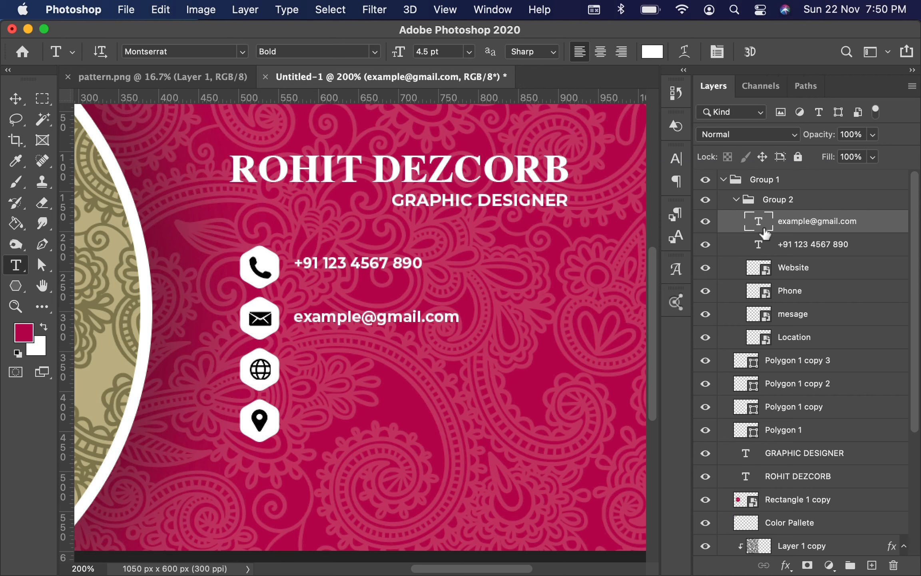
{"action": "right_click", "coordinate": [815, 221]}
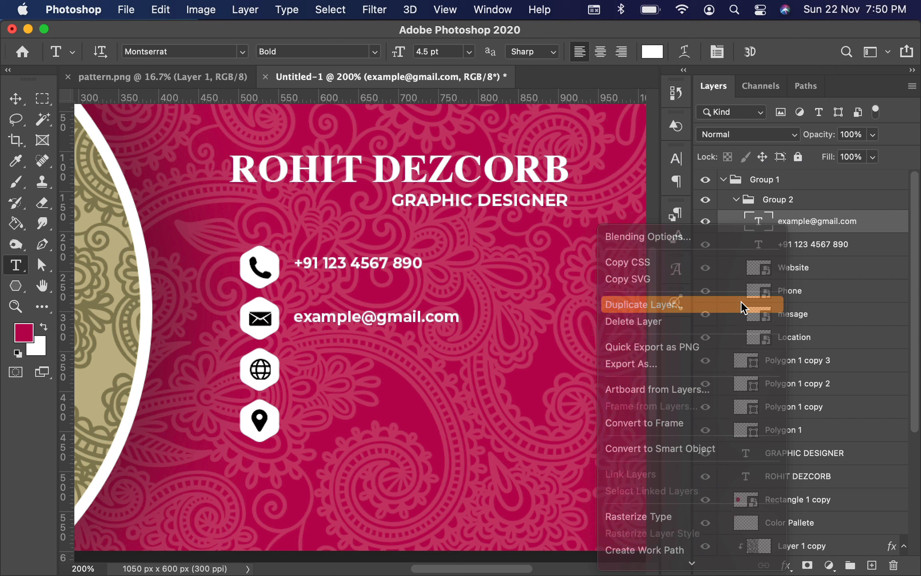
{"action": "left_click", "coordinate": [643, 304]}
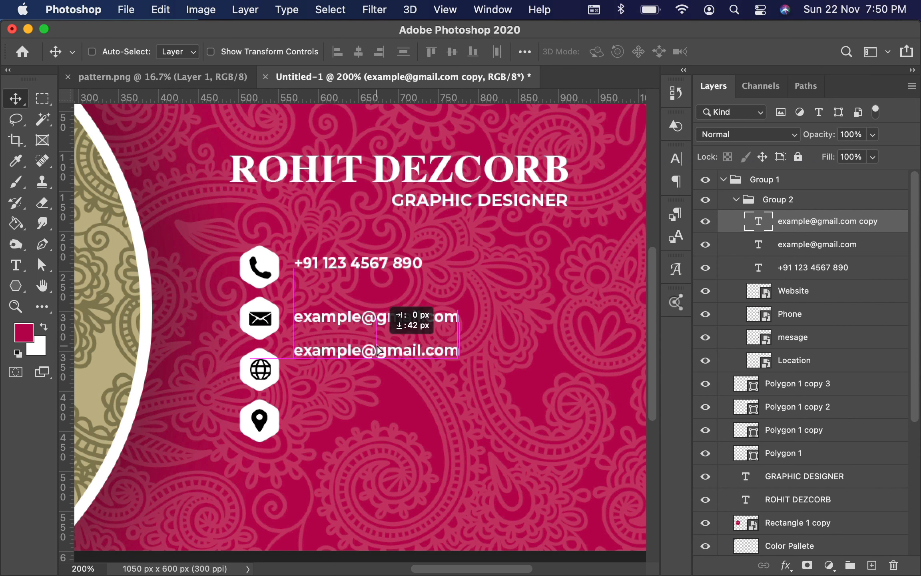
{"action": "left_click", "coordinate": [15, 264]}
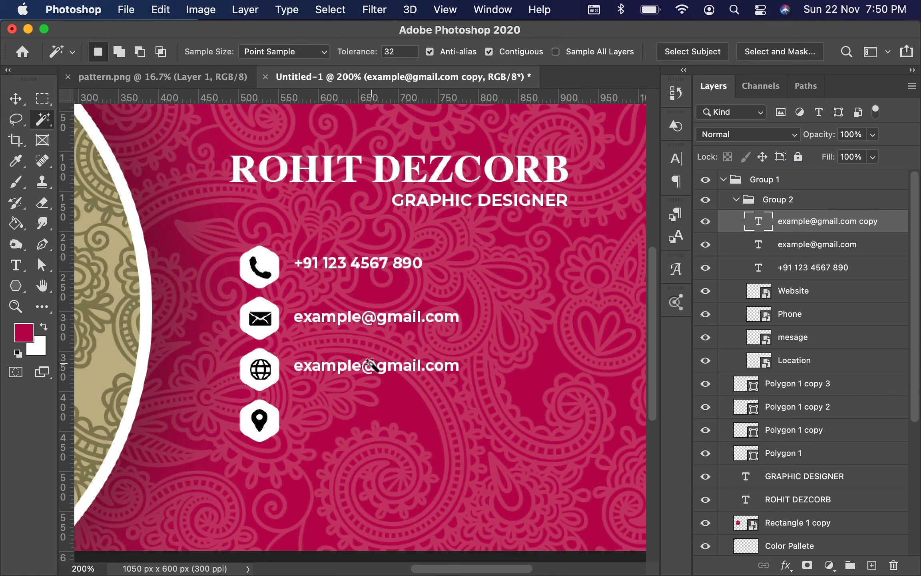
{"action": "type", "text": "www.dezcorb.com"}
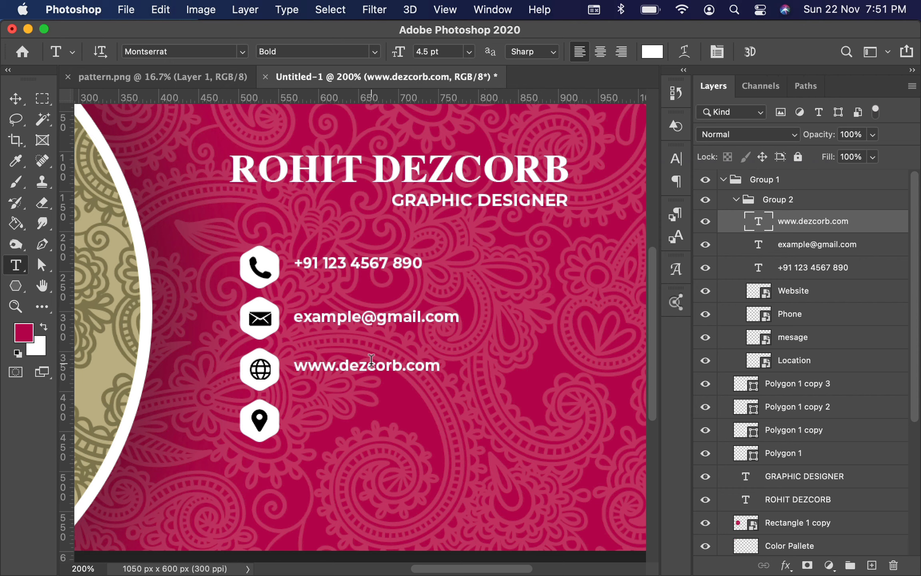
{"action": "right_click", "coordinate": [812, 221]}
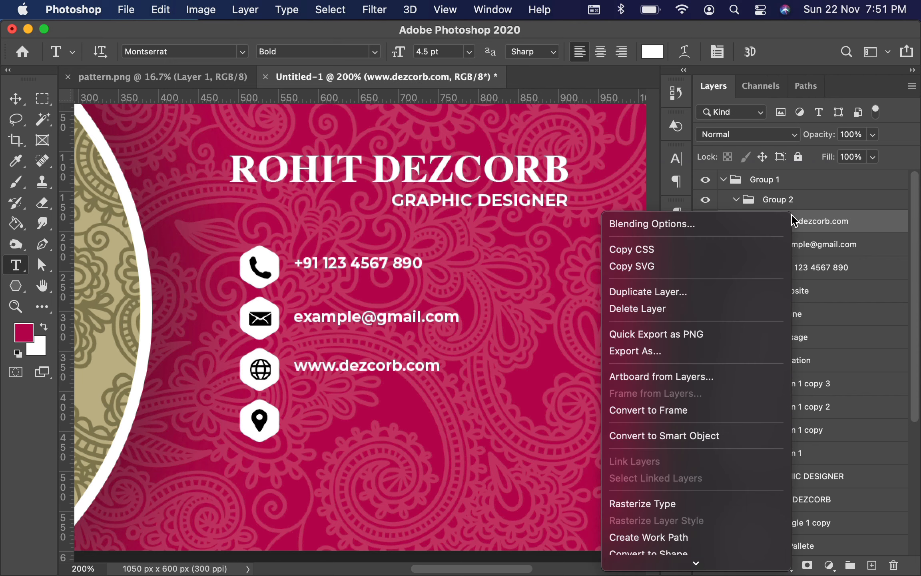
{"action": "mouse_move", "coordinate": [738, 301]}
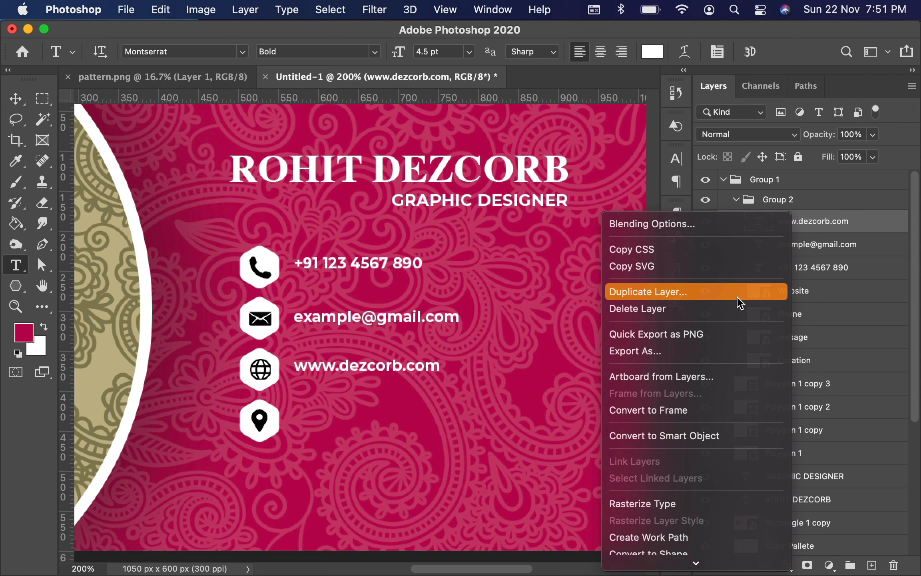
{"action": "left_click", "coordinate": [652, 291]}
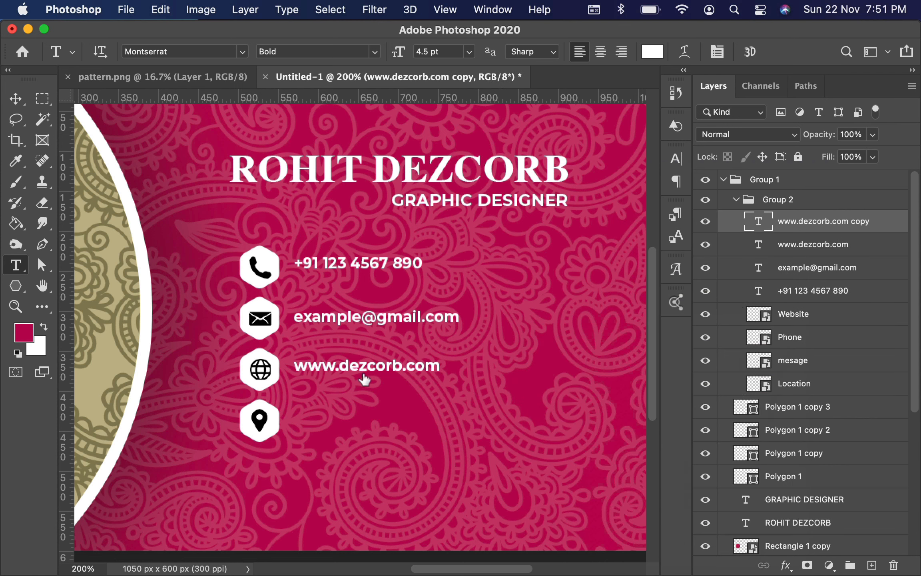
{"action": "left_click_drag", "start_coordinate": [366, 365], "coordinate": [365, 421]}
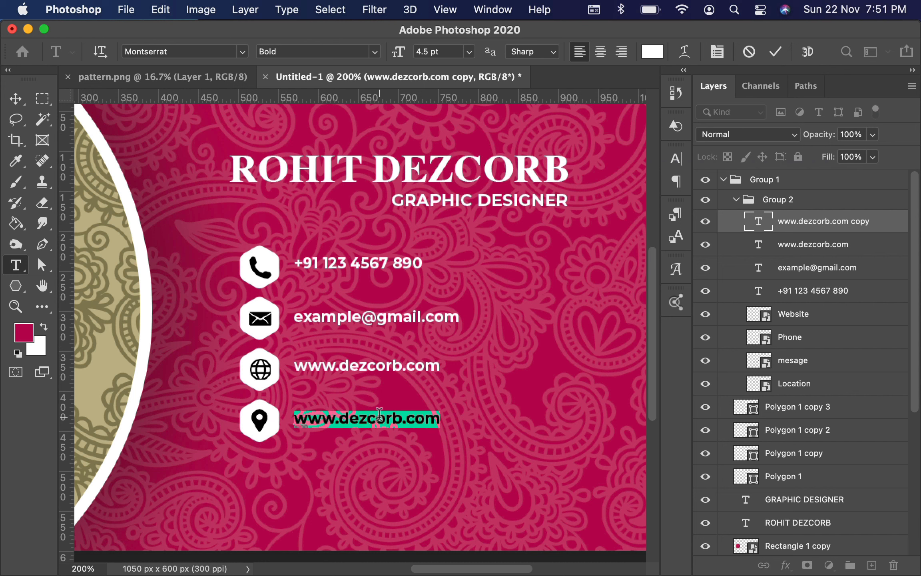
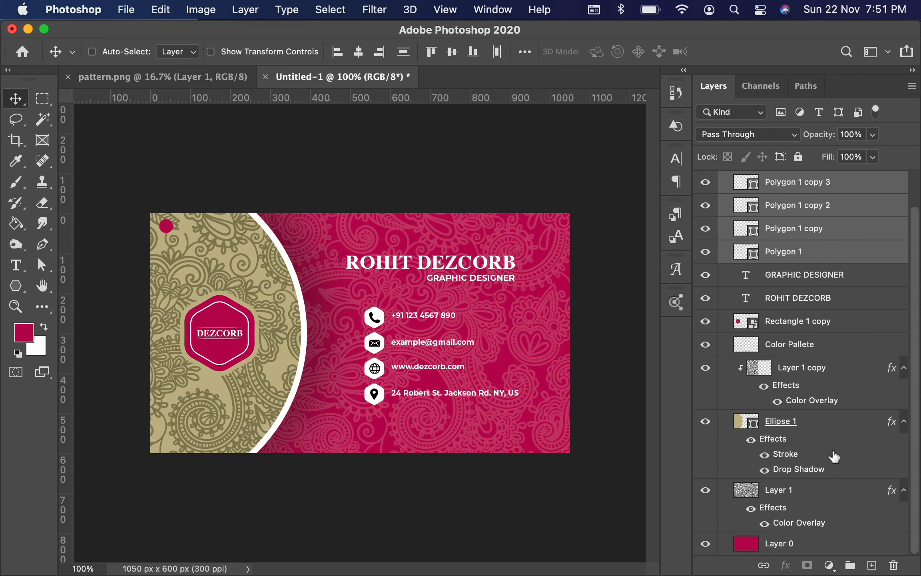
{"action": "left_click", "coordinate": [778, 489]}
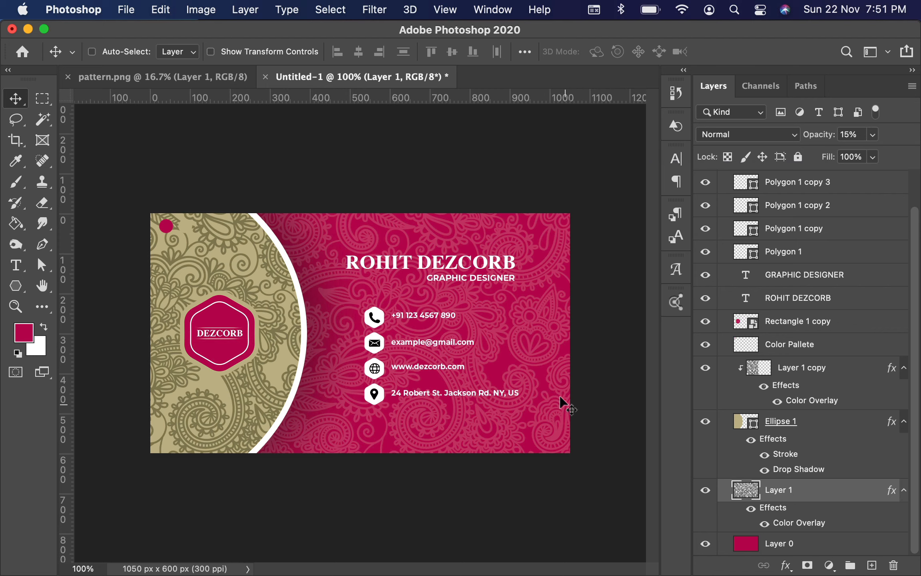